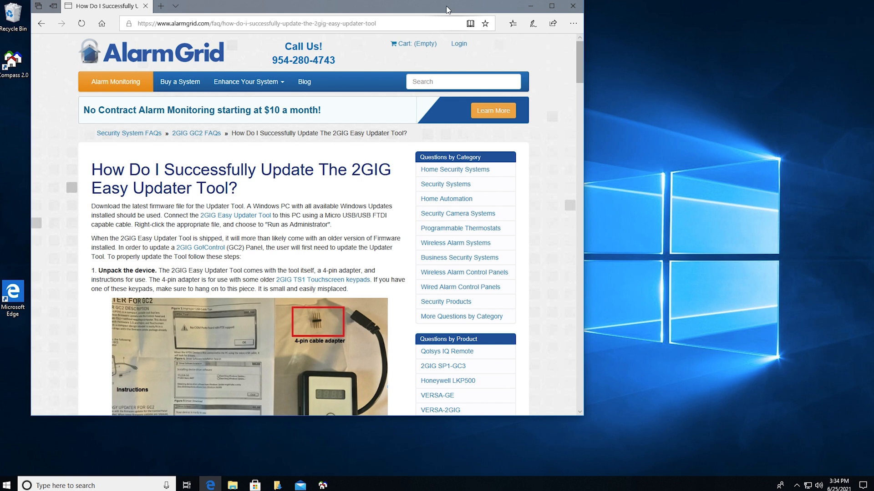
pyautogui.moveTo(404, 161)
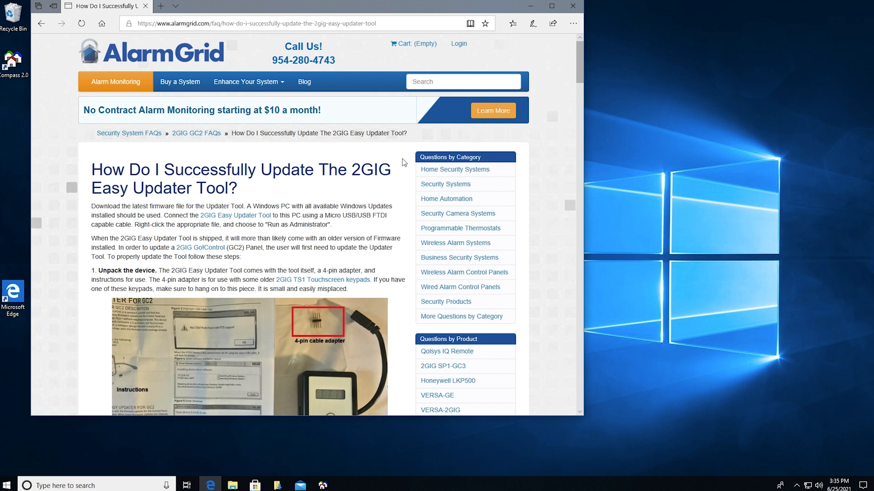
pyautogui.moveTo(401, 162)
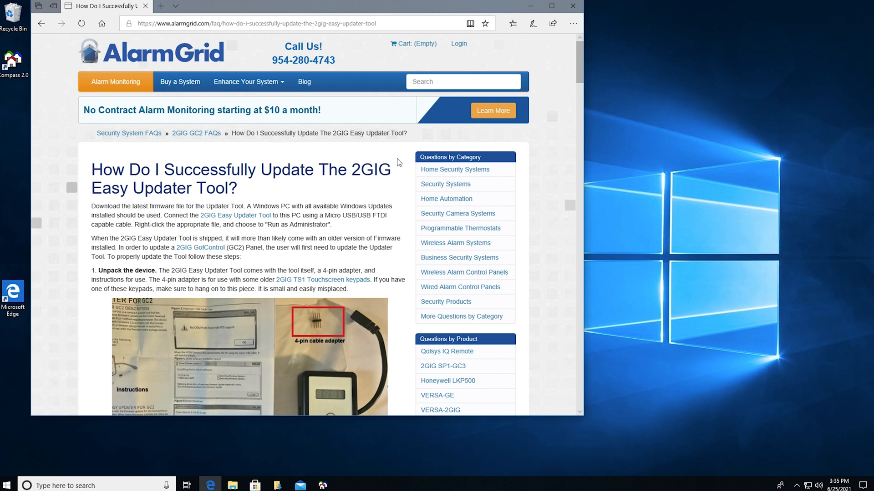
pyautogui.moveTo(399, 151)
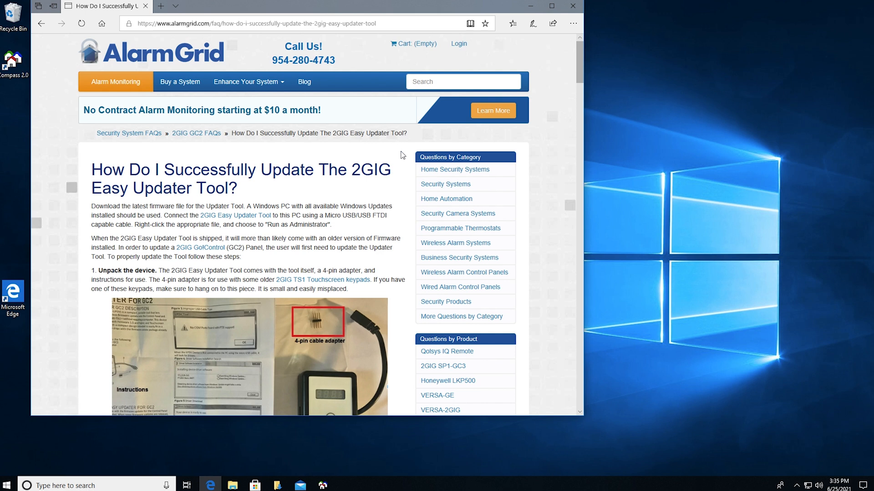
# Step: Scroll to step 2 and follow 'Download the latest version' to the 2GIG Go!Control Firmware Updates page
pyautogui.scroll(-3)
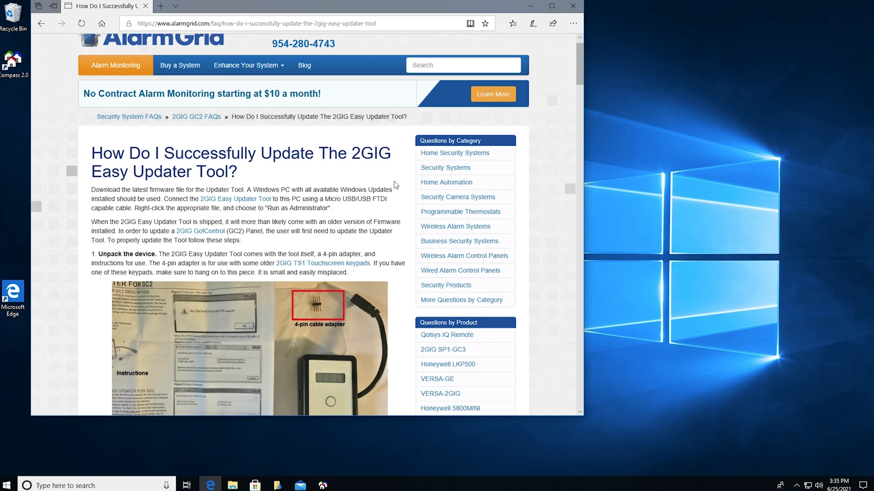
pyautogui.scroll(-3)
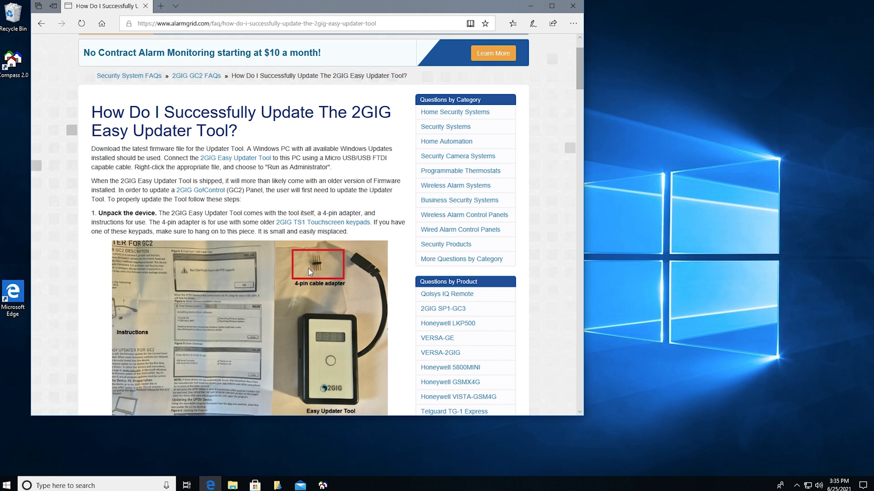
pyautogui.moveTo(319, 272)
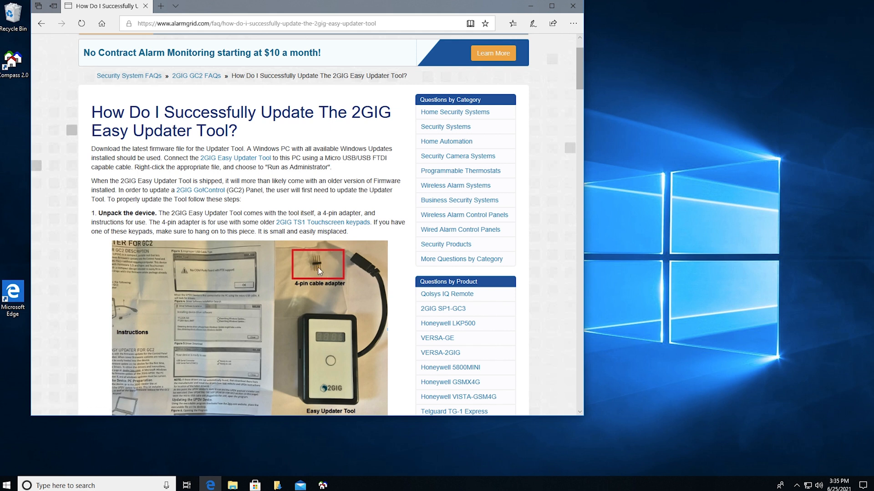
pyautogui.moveTo(327, 267)
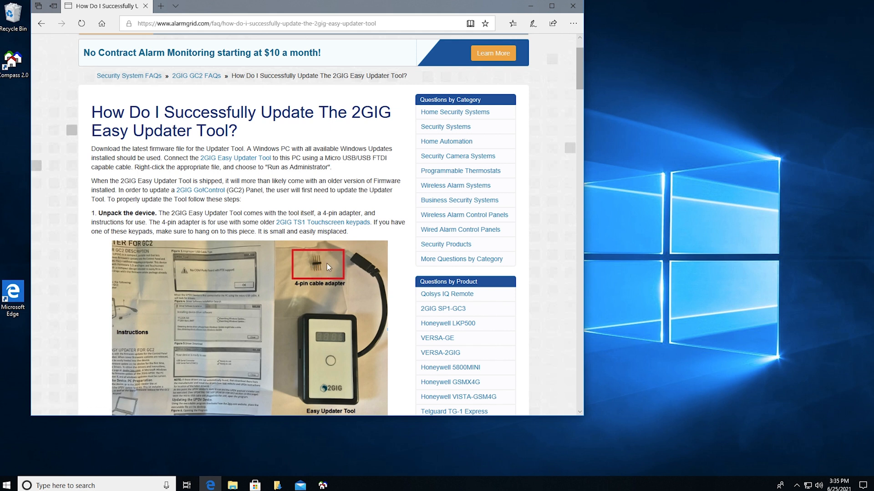
pyautogui.moveTo(307, 252)
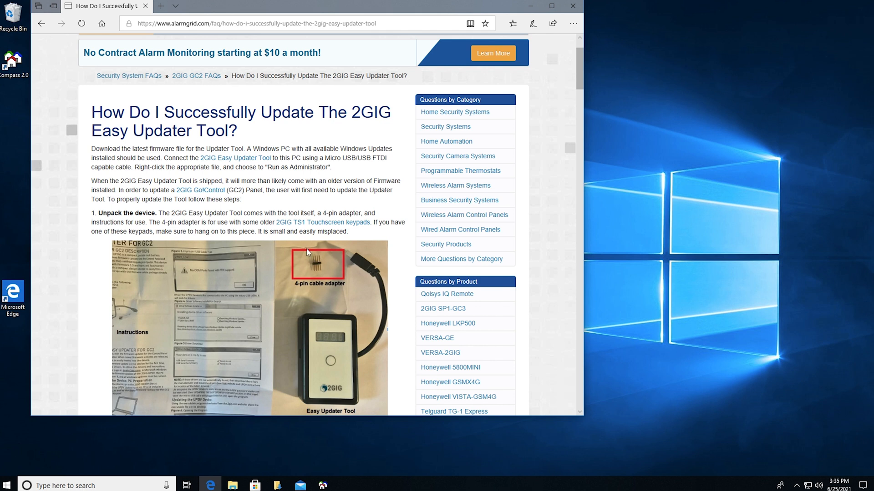
pyautogui.moveTo(302, 270)
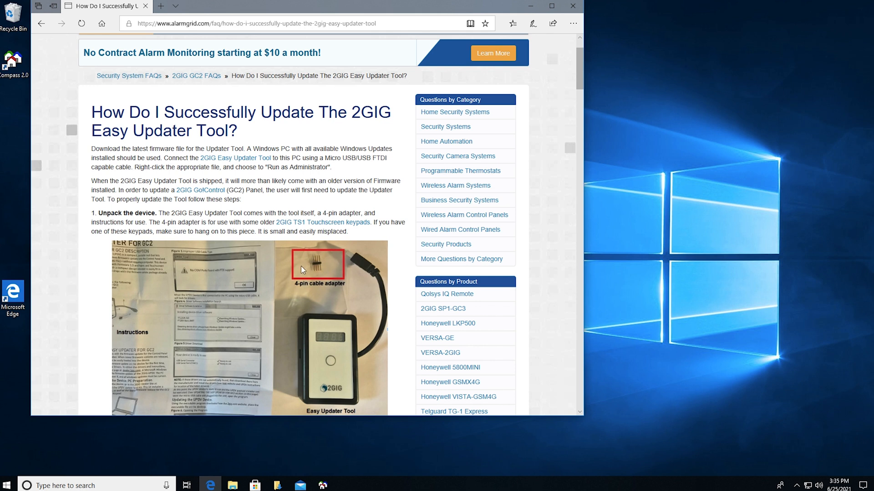
pyautogui.moveTo(322, 277)
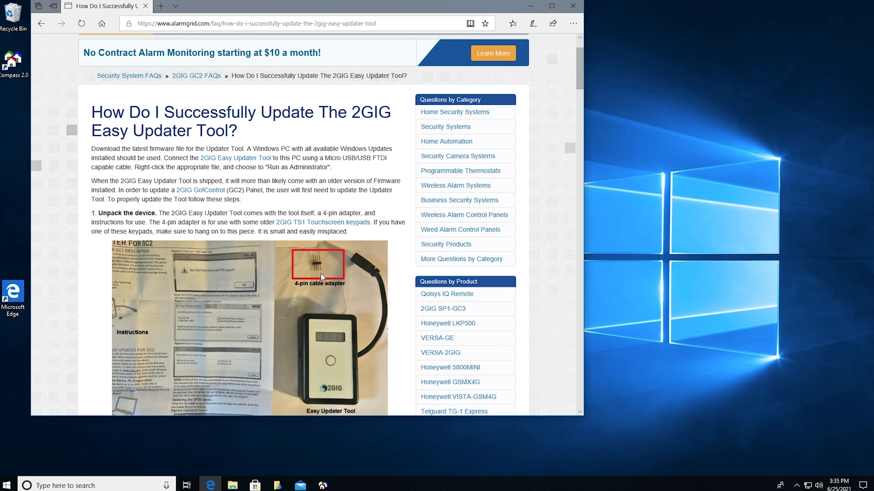
pyautogui.moveTo(320, 279)
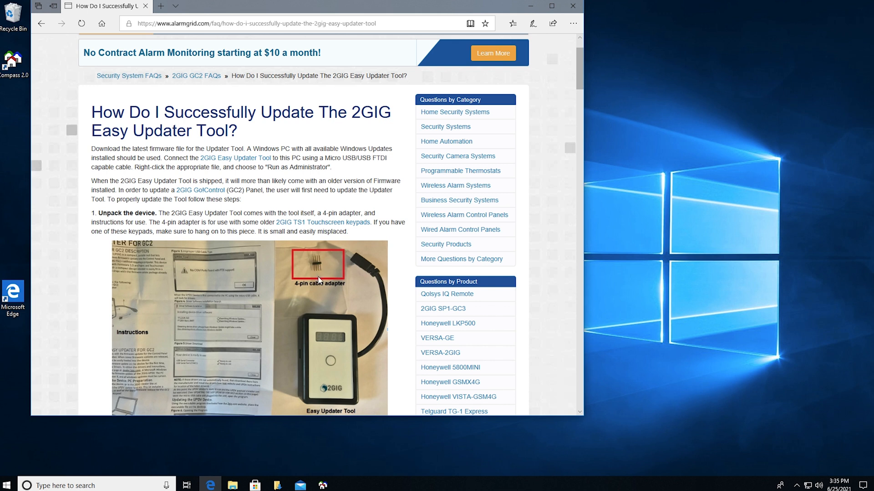
pyautogui.moveTo(308, 239)
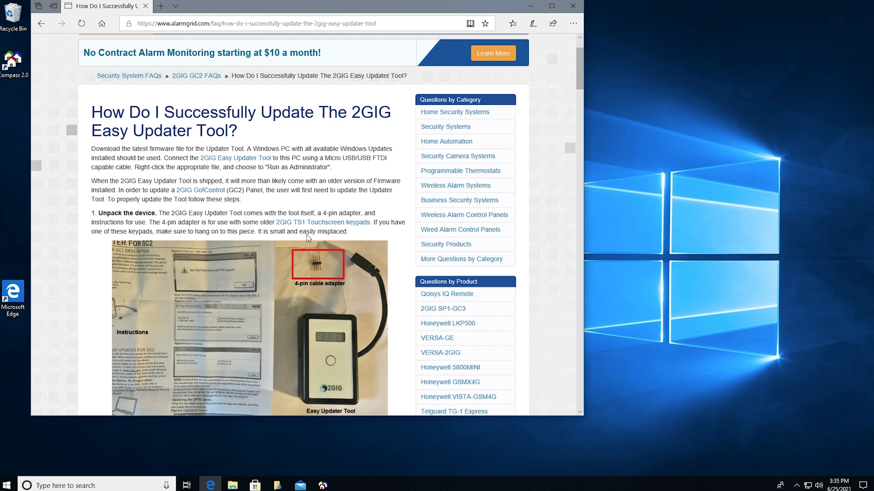
pyautogui.moveTo(406, 190)
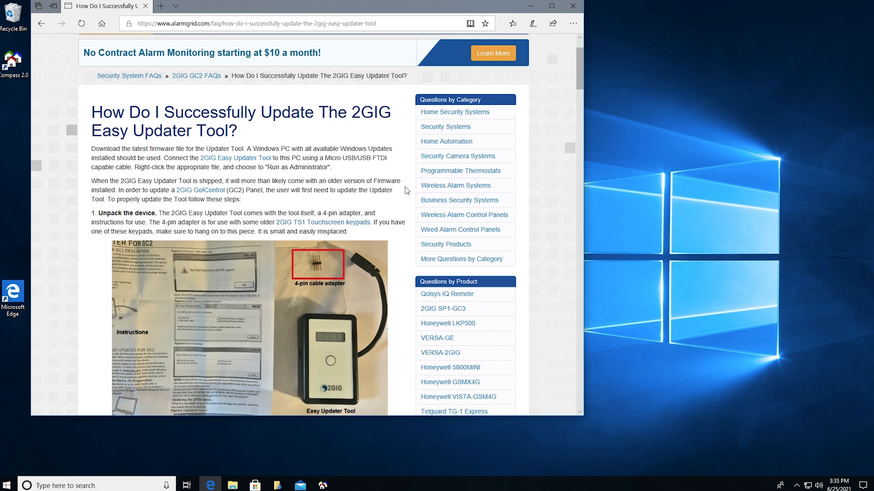
pyautogui.scroll(-3)
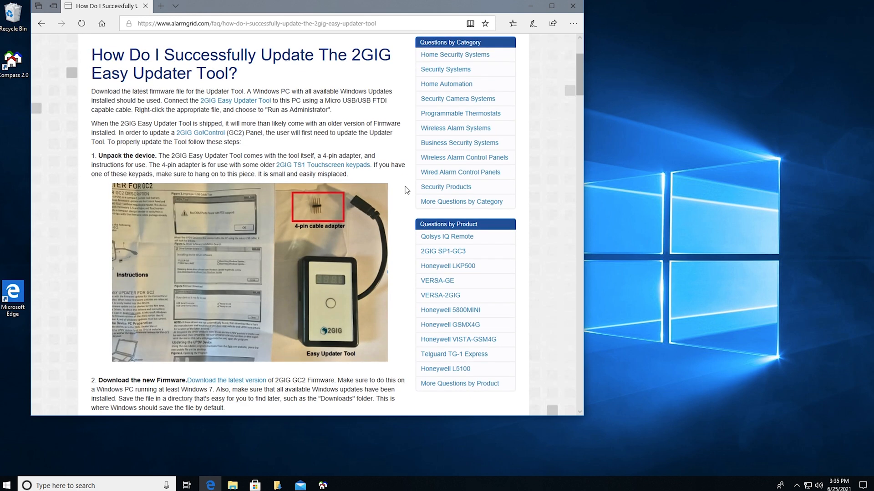
pyautogui.scroll(-3)
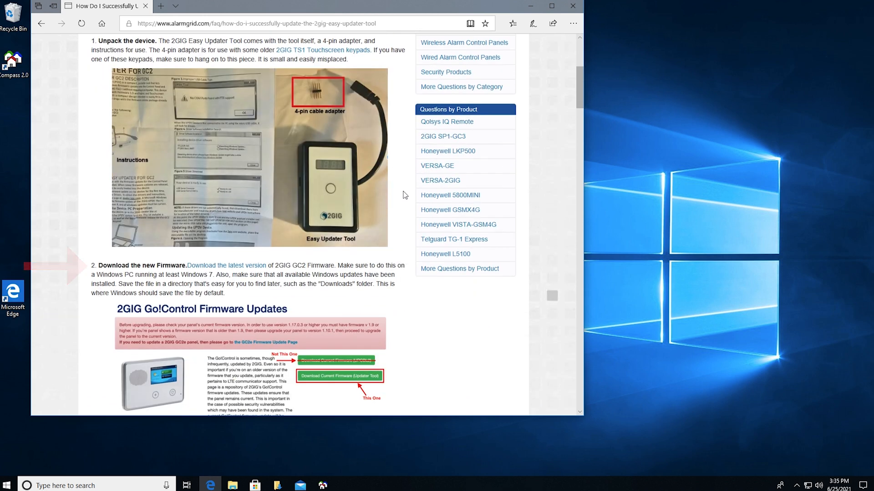
pyautogui.moveTo(227, 266)
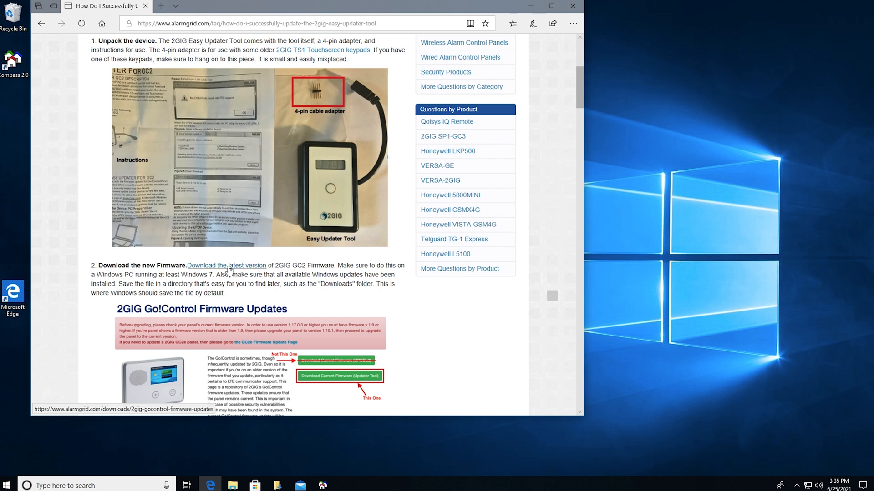
pyautogui.moveTo(389, 273)
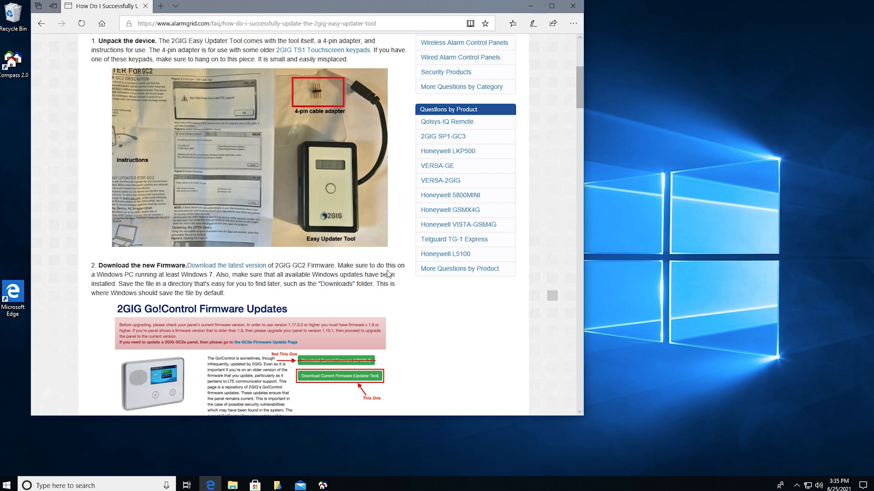
pyautogui.scroll(-3)
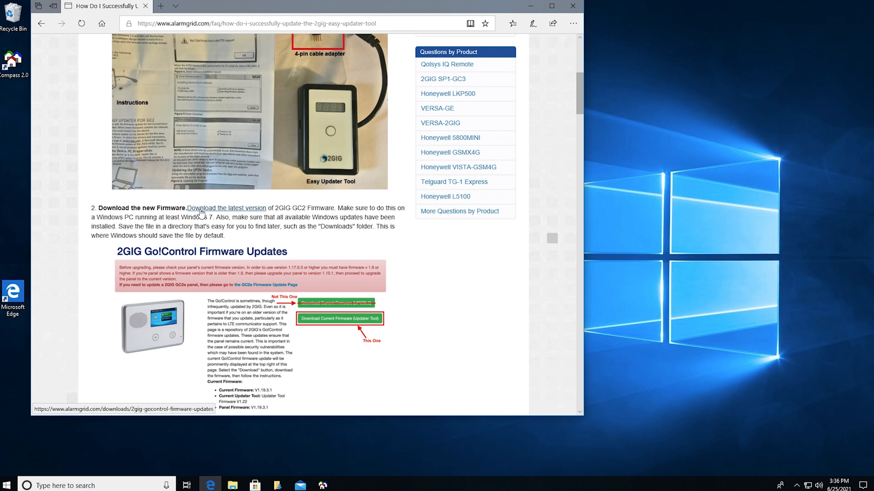
pyautogui.click(339, 319)
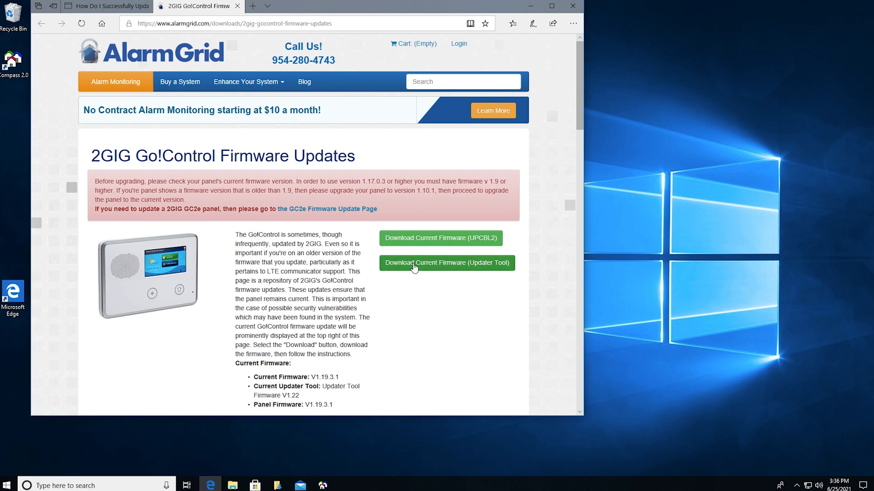
pyautogui.moveTo(442, 270)
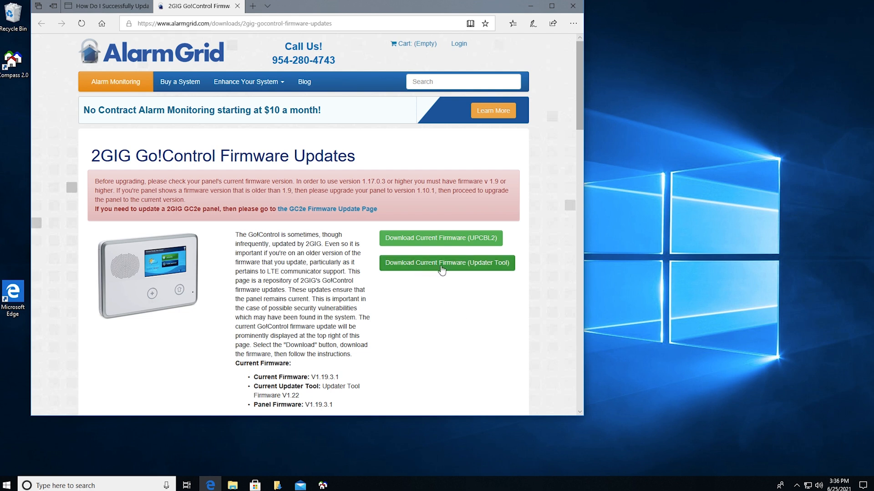
pyautogui.moveTo(502, 272)
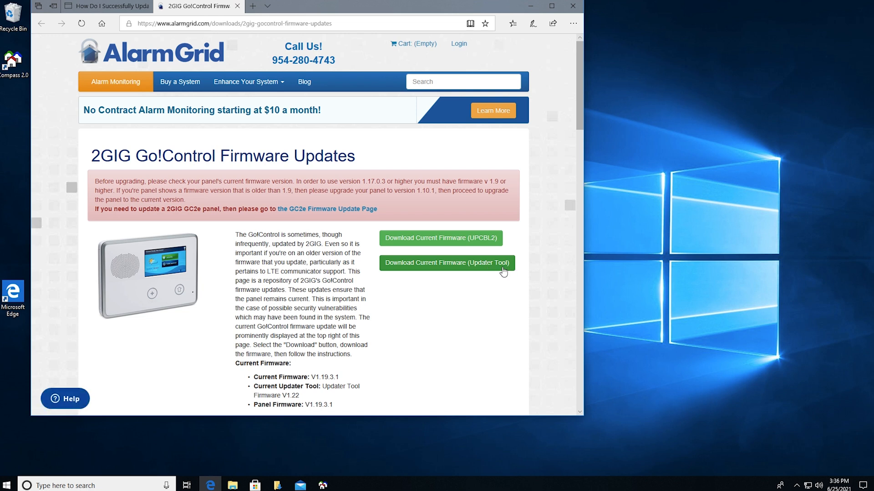
# Step: Open the Dropbox share via 'Download Current Firmware (Updater Tool)'
pyautogui.click(446, 262)
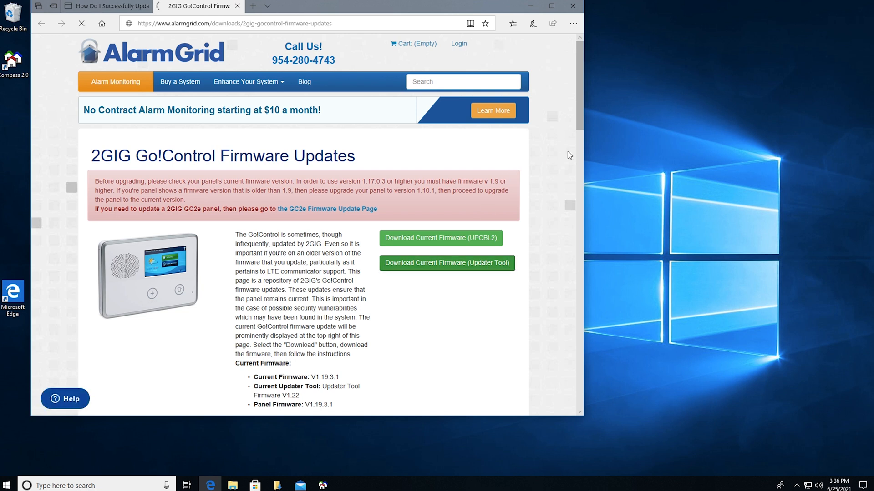
pyautogui.click(446, 262)
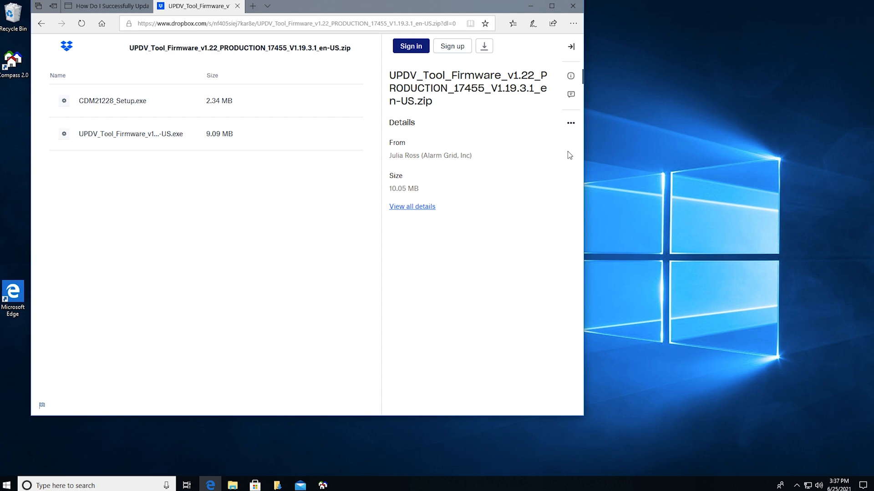
pyautogui.moveTo(138, 110)
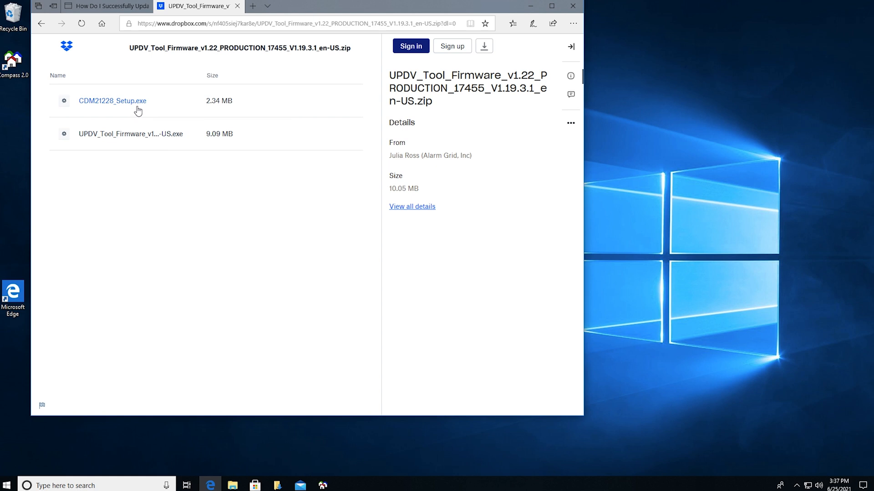
pyautogui.moveTo(141, 117)
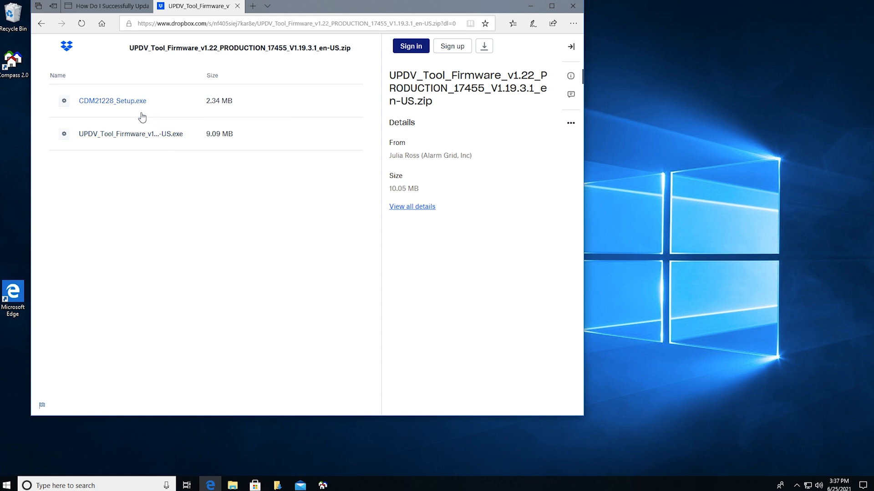
pyautogui.moveTo(161, 137)
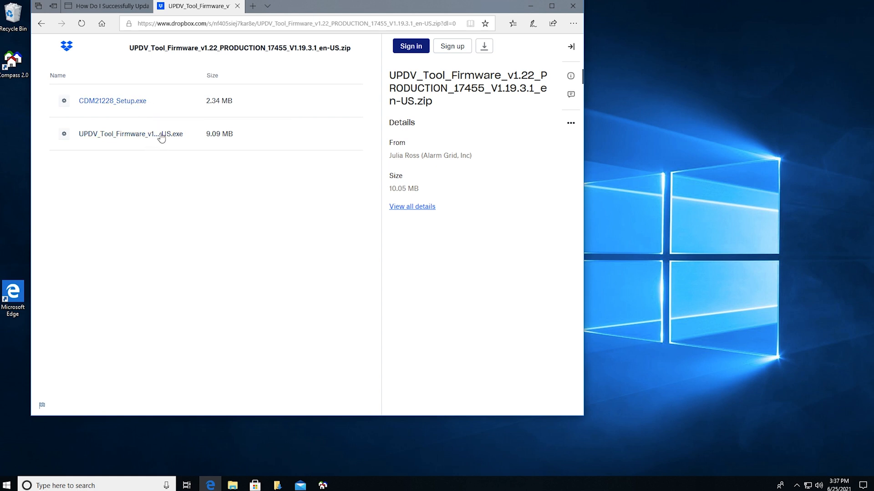
pyautogui.moveTo(148, 101)
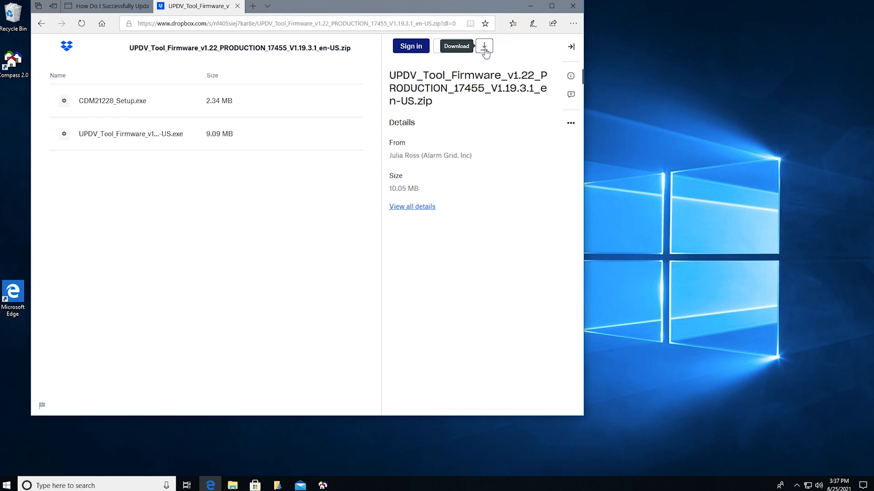
# Step: Download the UPDV_Tool_Firmware zip from Dropbox and save it
pyautogui.click(484, 45)
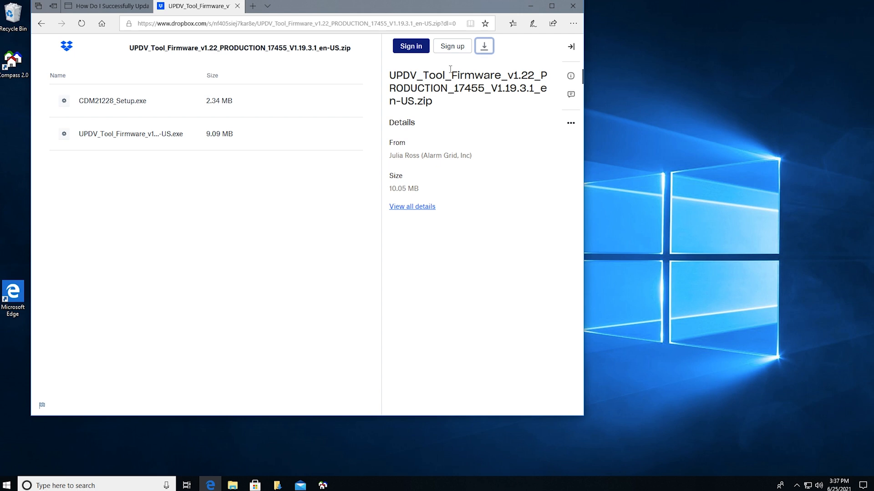
pyautogui.moveTo(488, 106)
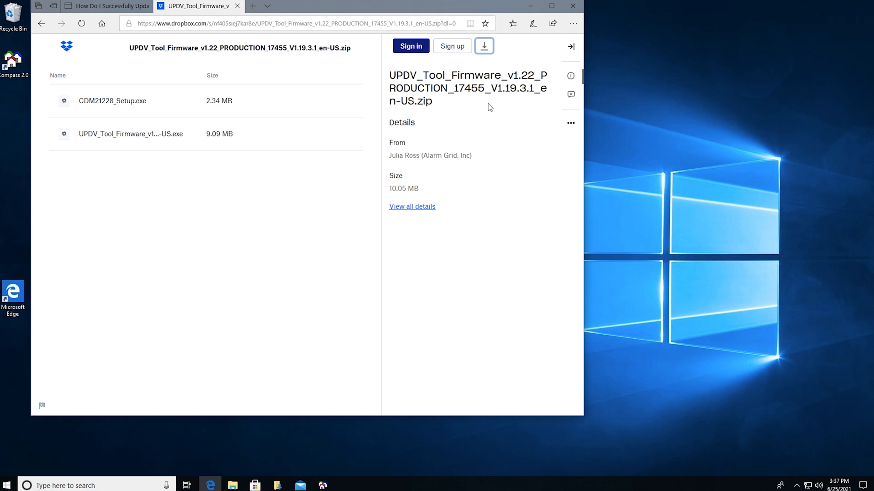
pyautogui.click(484, 45)
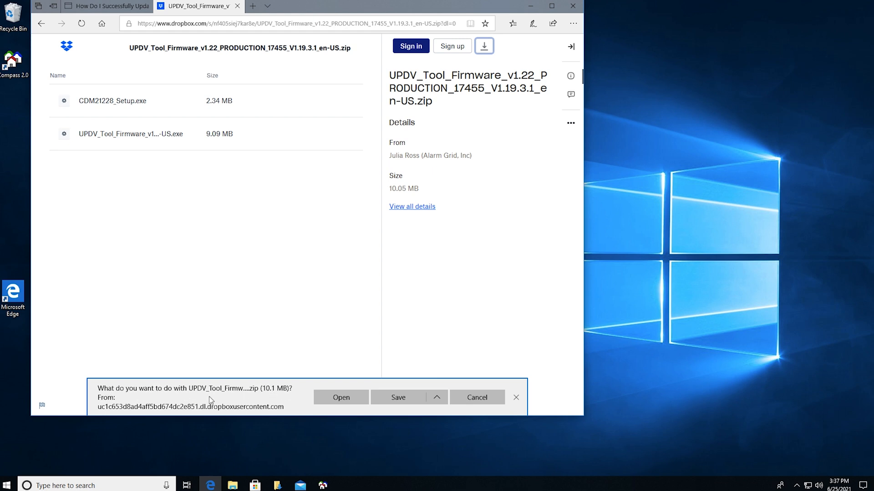
pyautogui.click(397, 397)
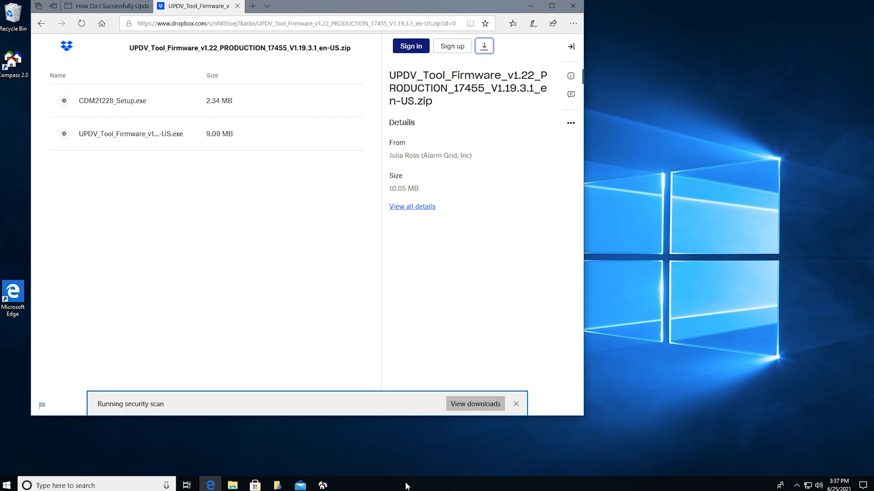
pyautogui.moveTo(383, 448)
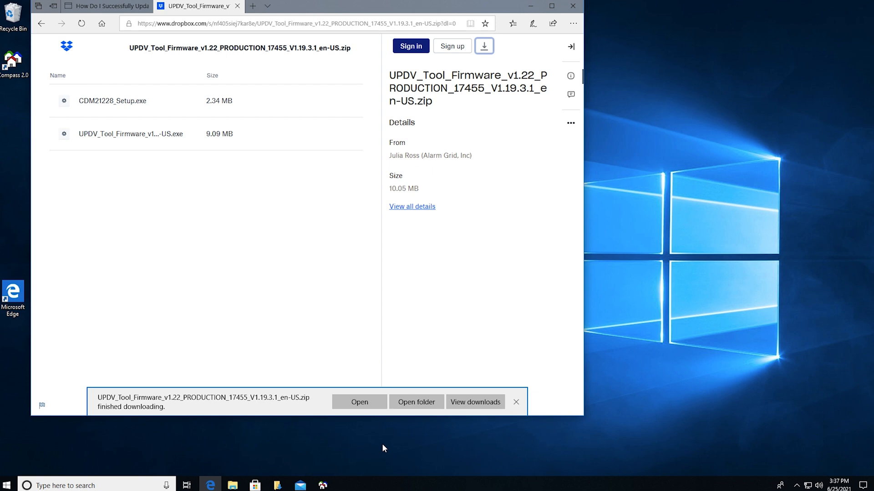
pyautogui.moveTo(376, 178)
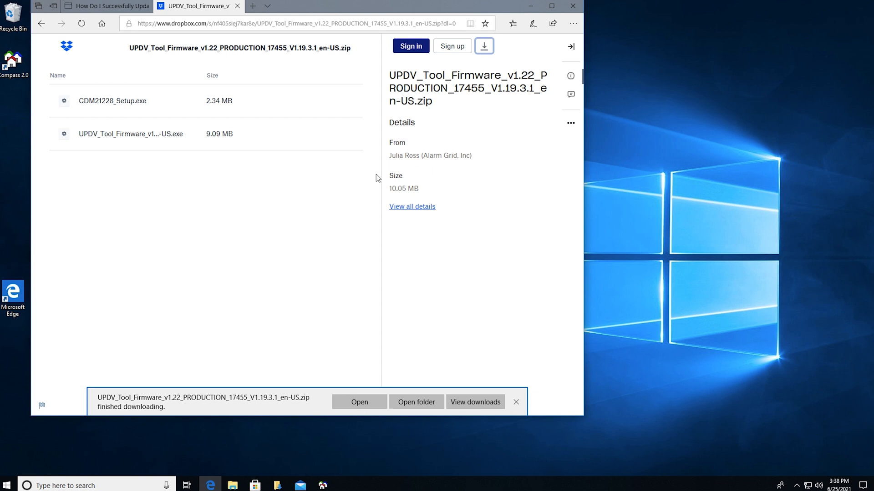
pyautogui.moveTo(242, 383)
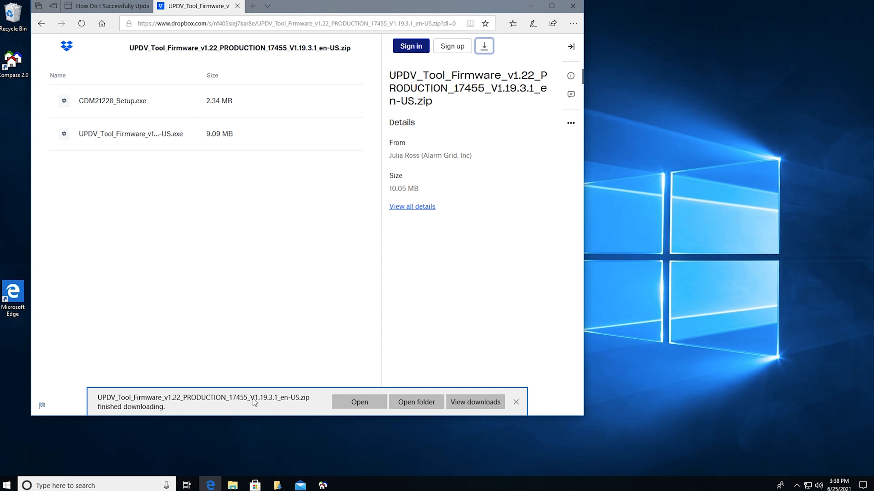
pyautogui.moveTo(416, 402)
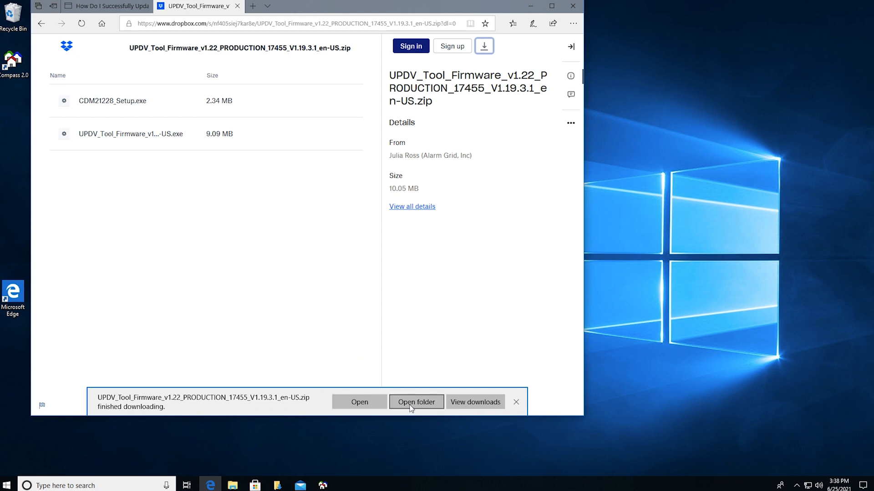
pyautogui.moveTo(305, 405)
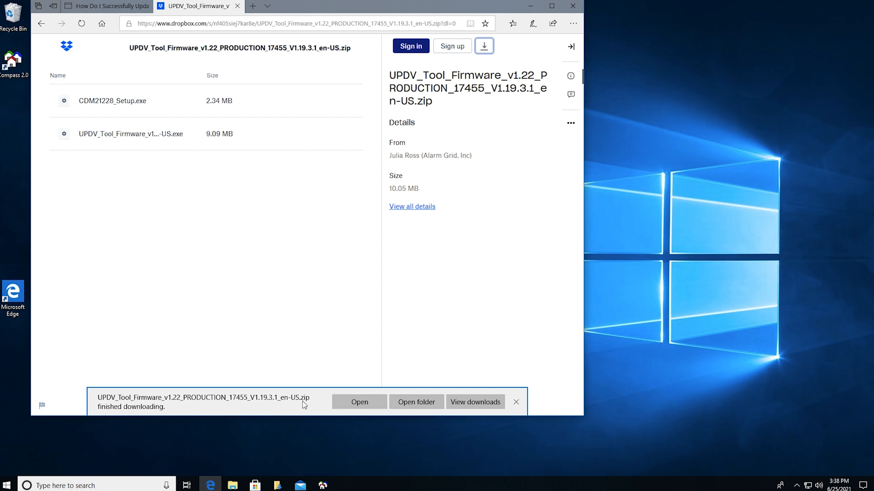
pyautogui.moveTo(307, 402)
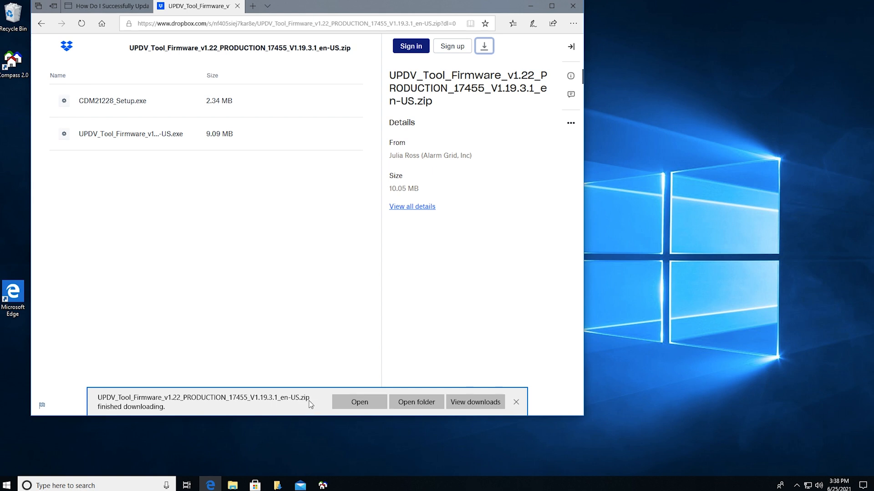
# Step: Show the downloaded UPDV_Tool_Firmware_v1.22 zip in the Downloads folder
pyautogui.click(514, 402)
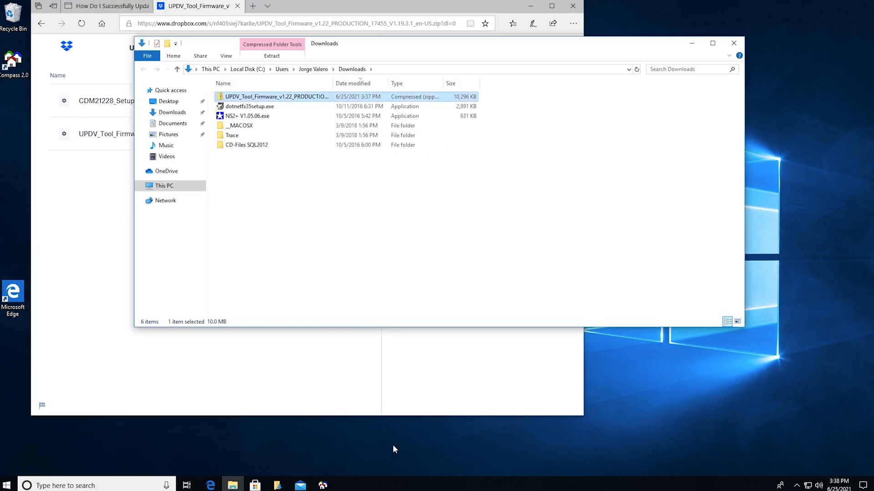
pyautogui.moveTo(356, 218)
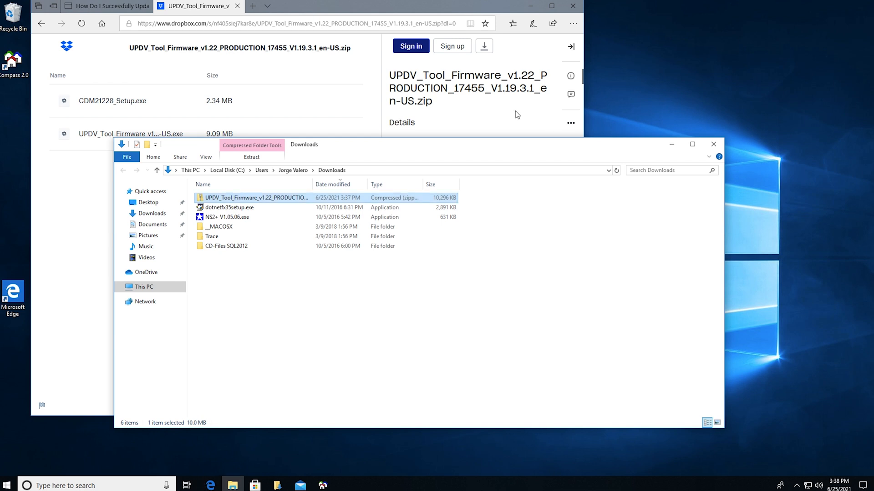
pyautogui.moveTo(399, 90)
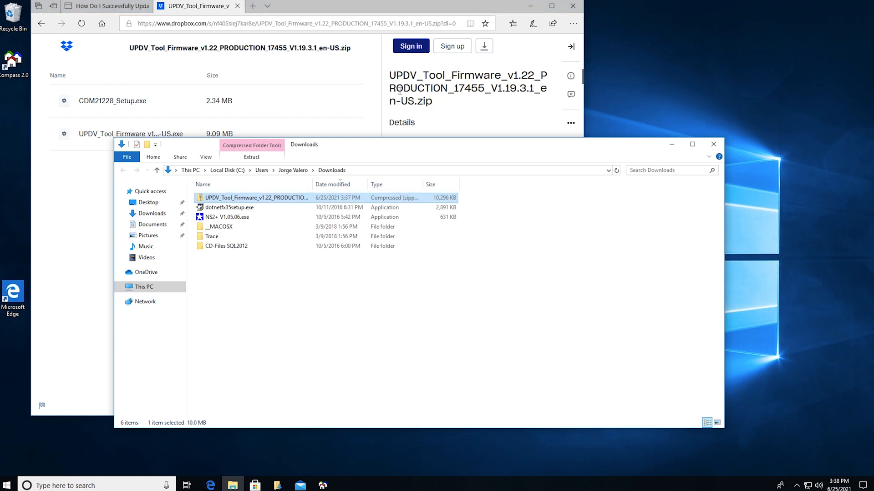
pyautogui.moveTo(242, 204)
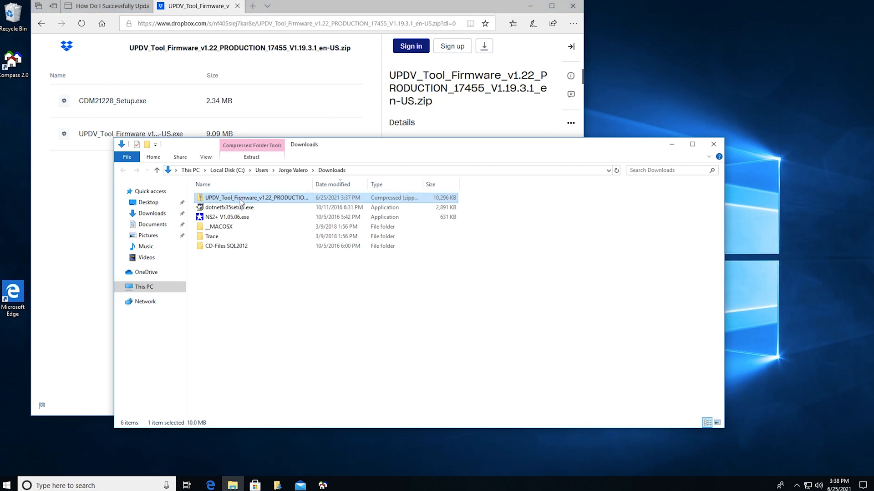
pyautogui.moveTo(317, 201)
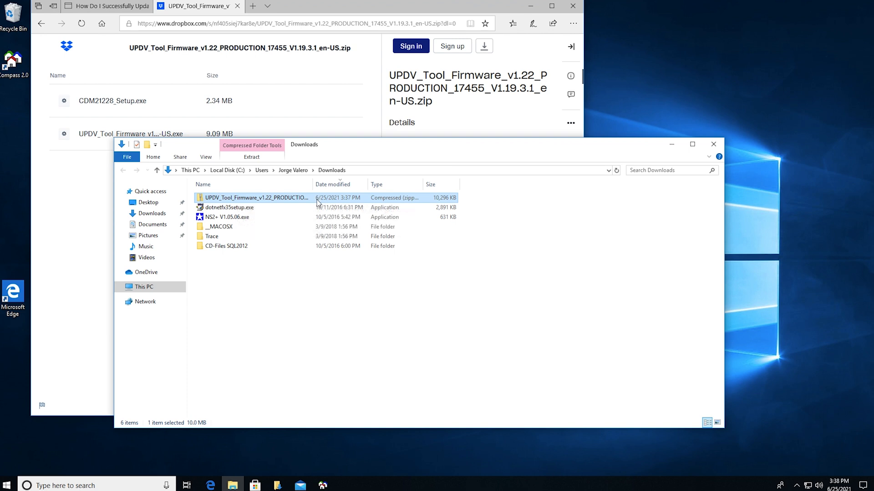
pyautogui.moveTo(333, 211)
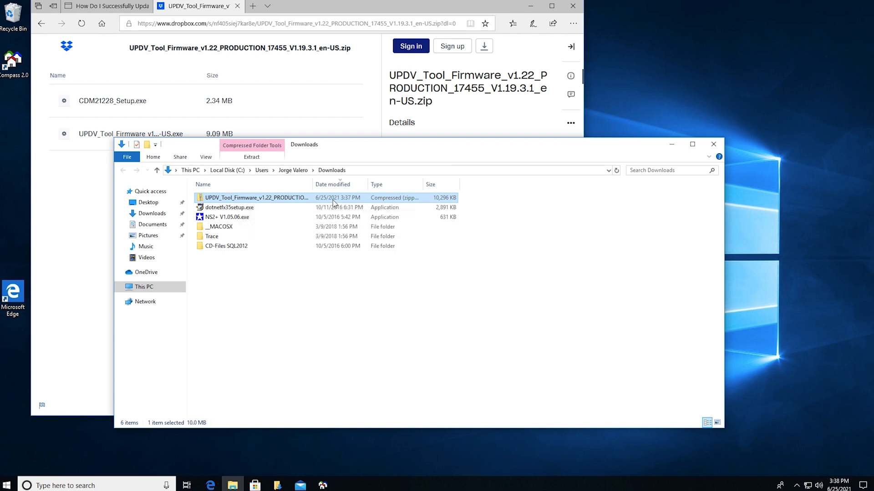
pyautogui.moveTo(355, 206)
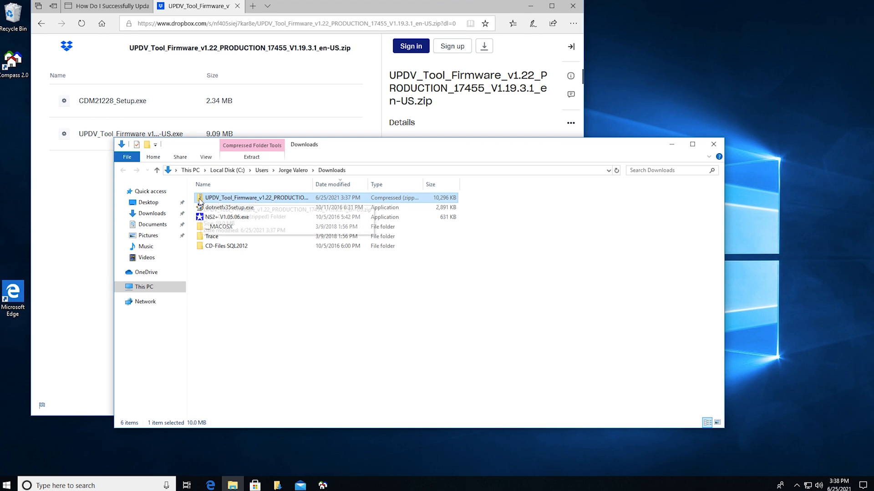
pyautogui.moveTo(245, 199)
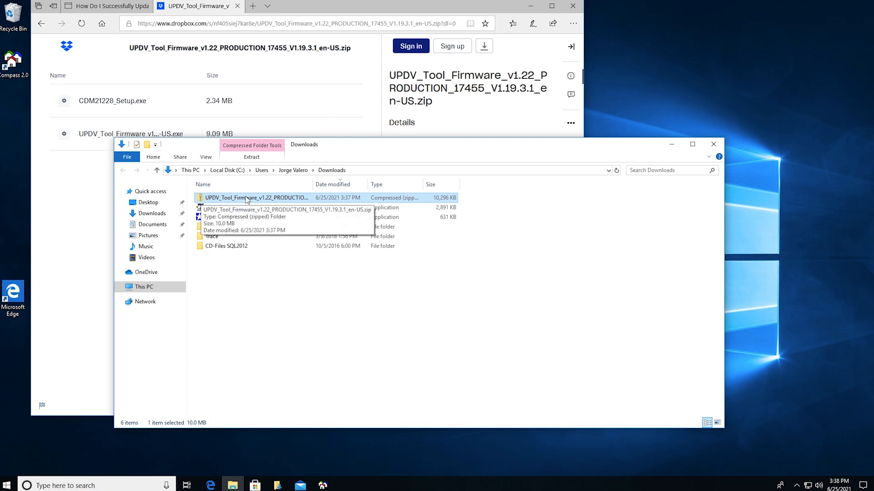
pyautogui.moveTo(240, 201)
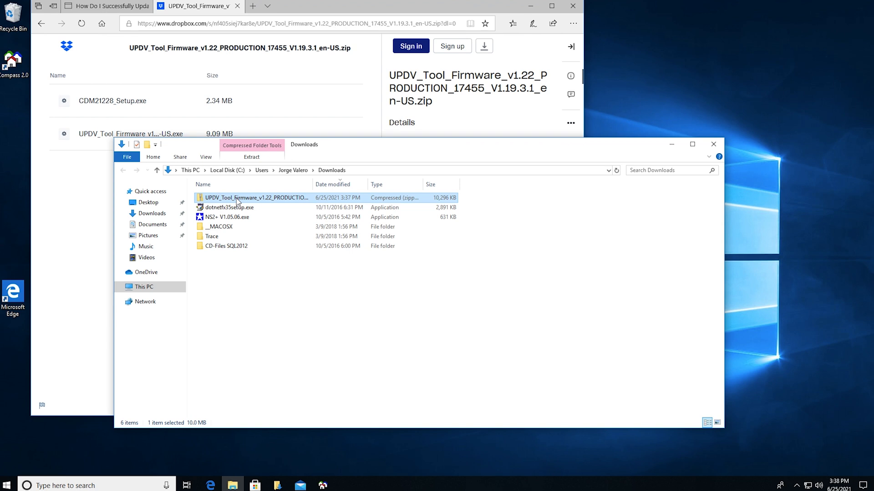
# Step: Extract all files from the firmware zip into the suggested Downloads folder
pyautogui.rightClick(255, 198)
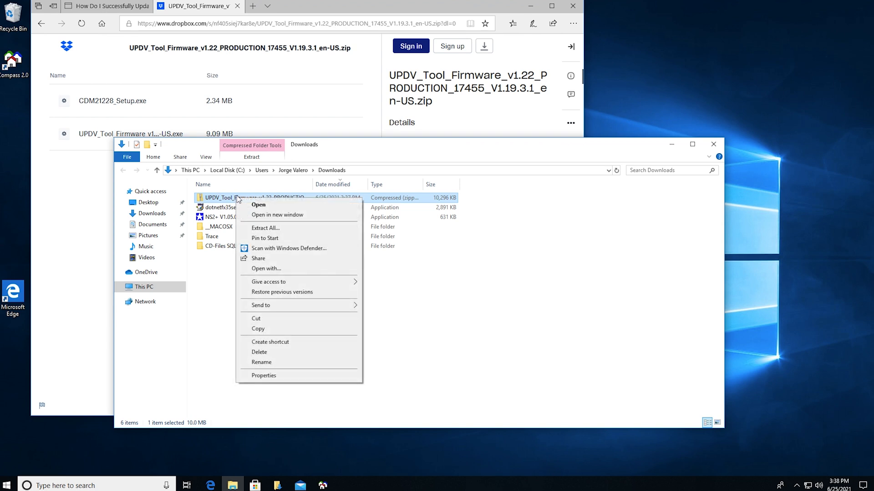
pyautogui.click(265, 228)
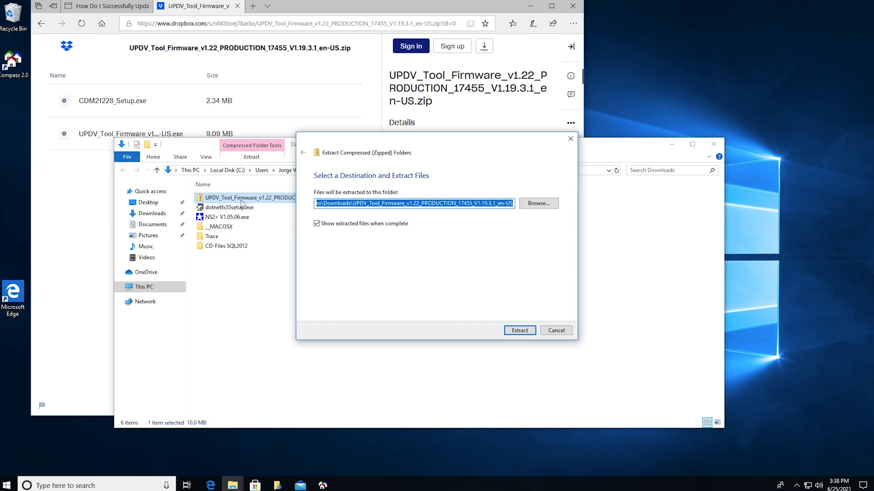
pyautogui.moveTo(340, 233)
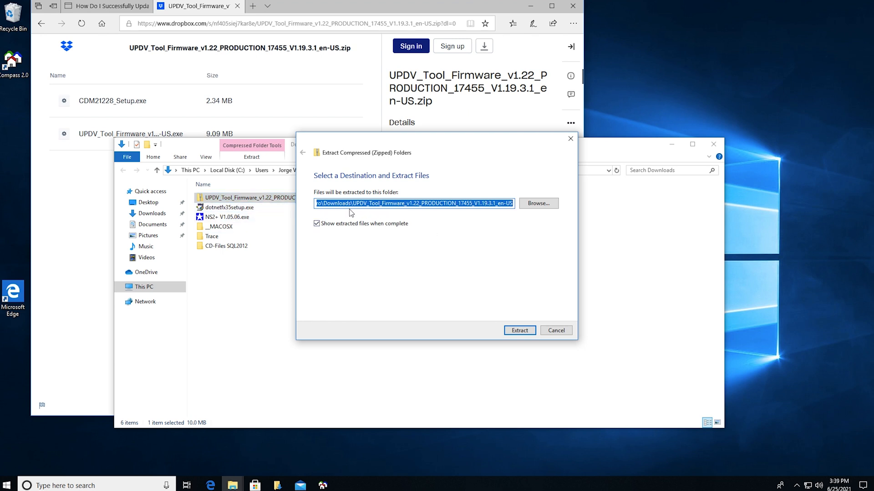
pyautogui.moveTo(405, 221)
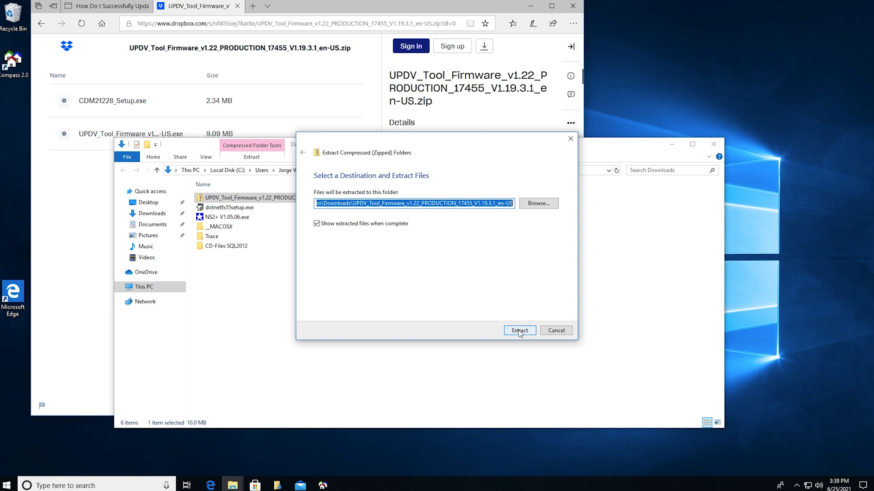
pyautogui.click(518, 330)
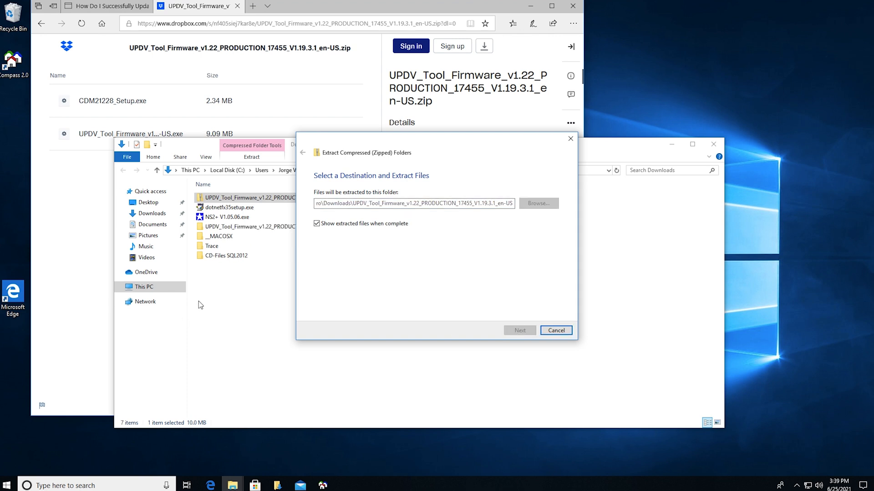
pyautogui.click(518, 330)
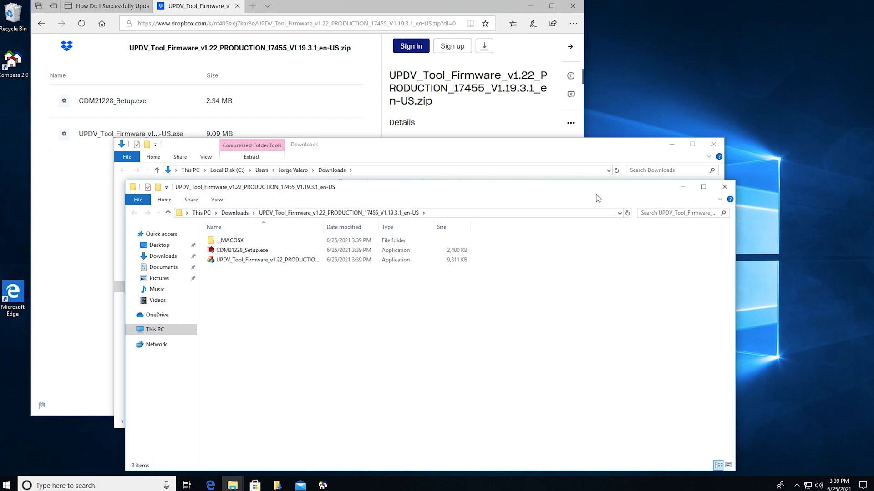
# Step: Close the extra Explorer window and open the extracted UPDV_Tool_Firmware folder
pyautogui.click(724, 187)
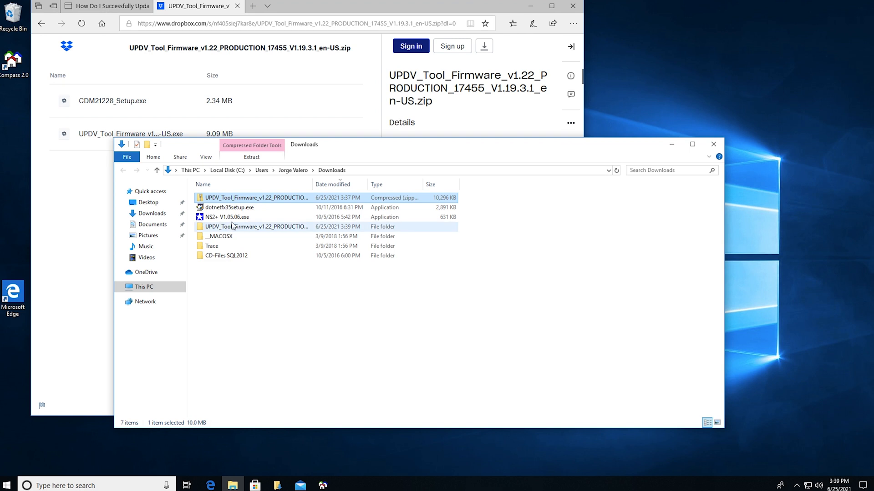
pyautogui.moveTo(228, 217)
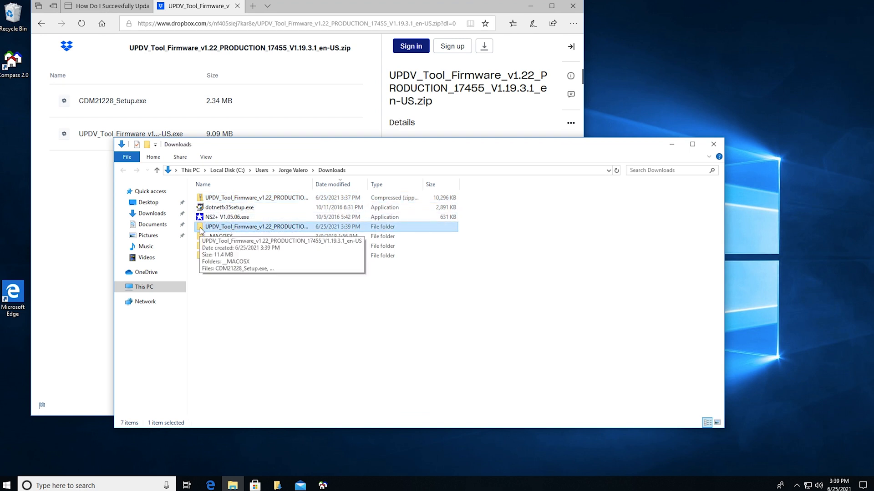
pyautogui.moveTo(243, 240)
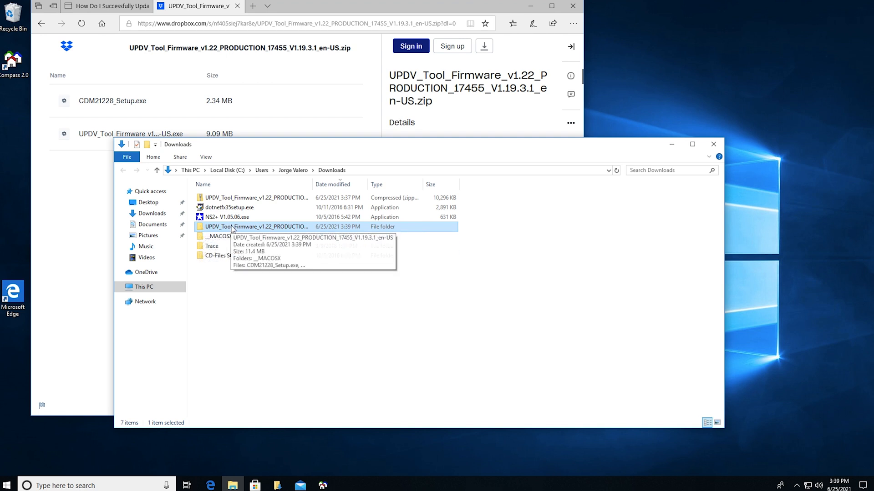
pyautogui.doubleClick(255, 226)
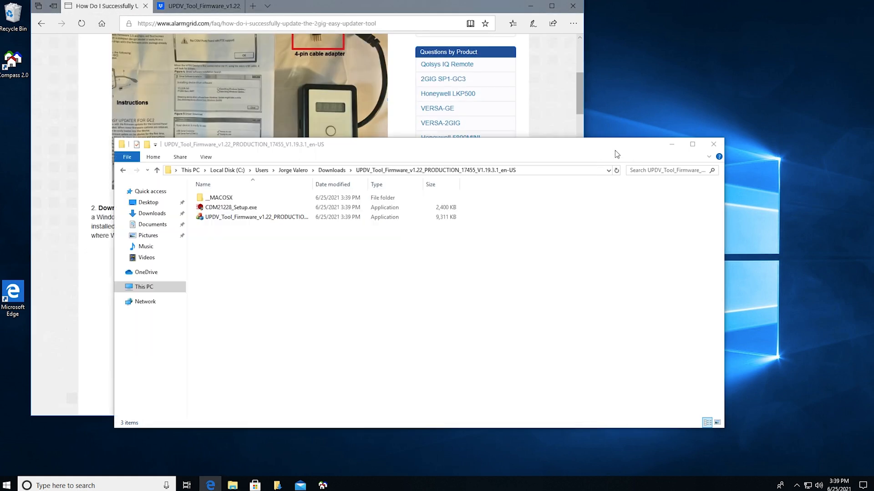
pyautogui.moveTo(311, 265)
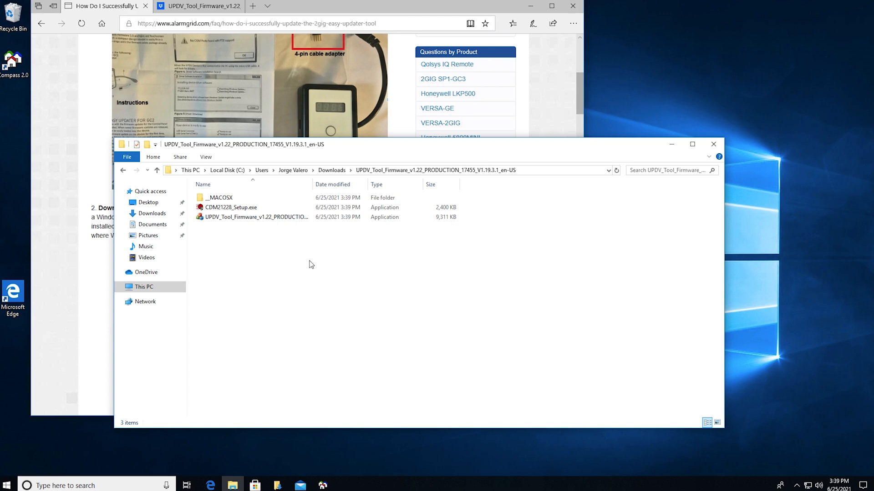
pyautogui.moveTo(74, 173)
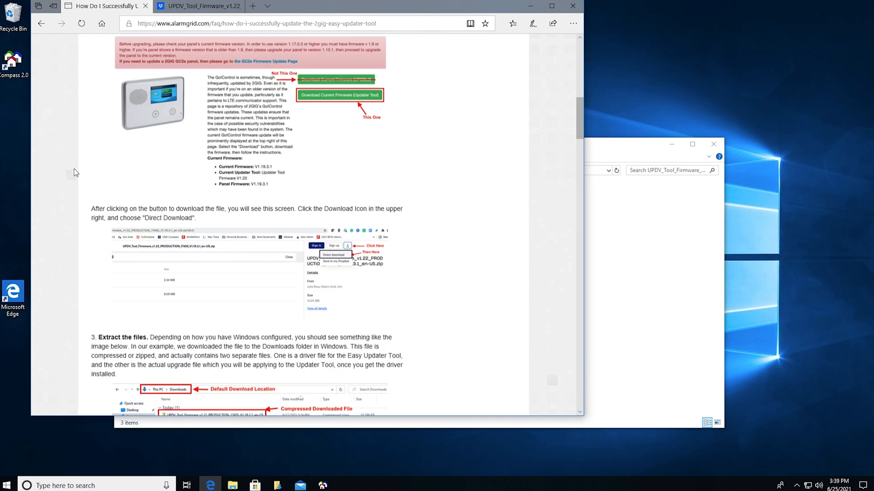
# Step: Scroll the Alarm Grid guide to steps 4–6 on connecting and updating the device
pyautogui.scroll(-3)
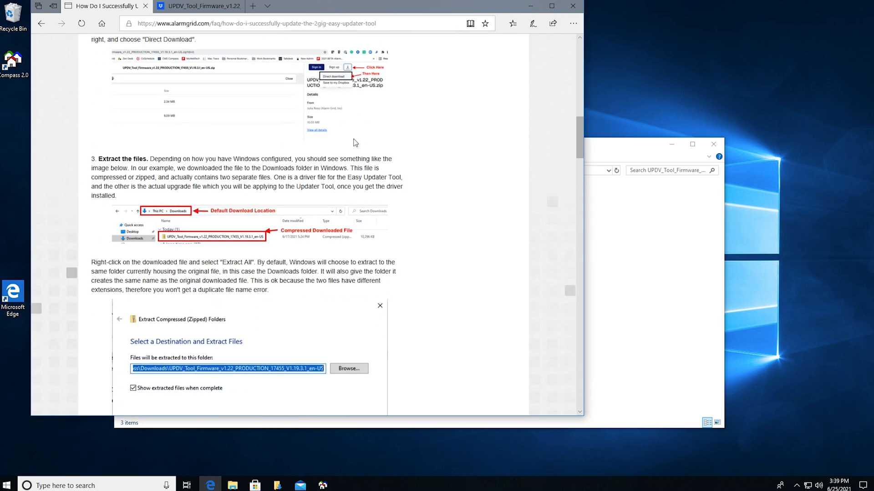
pyautogui.scroll(-3)
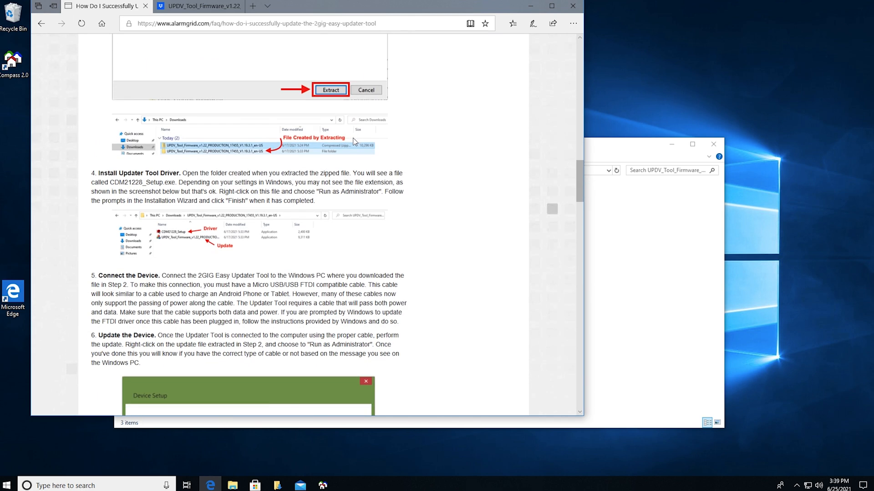
pyautogui.scroll(3)
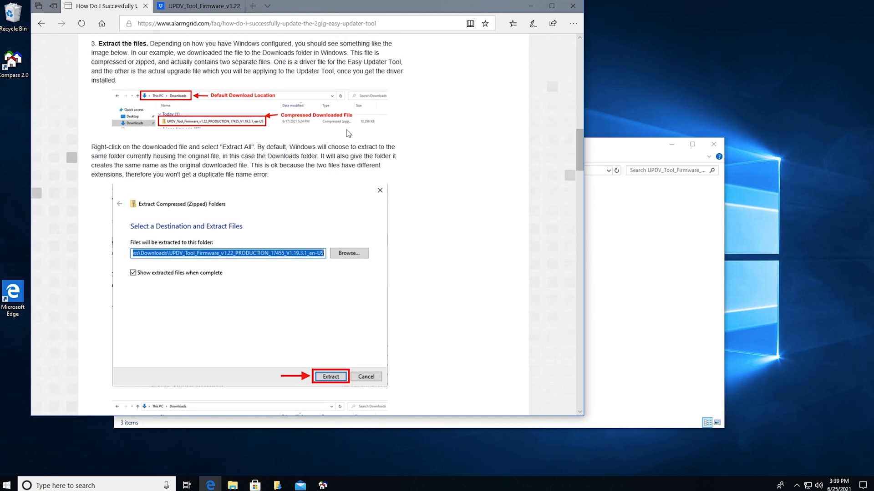
pyautogui.scroll(-3)
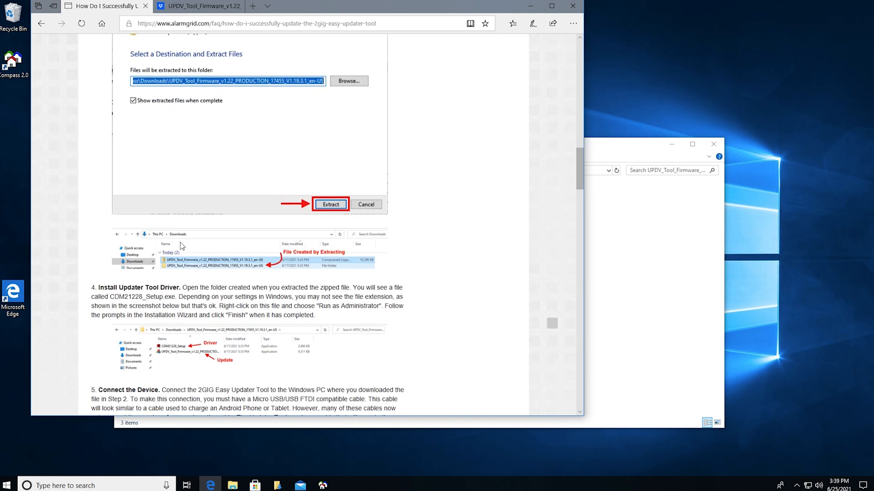
pyautogui.scroll(-3)
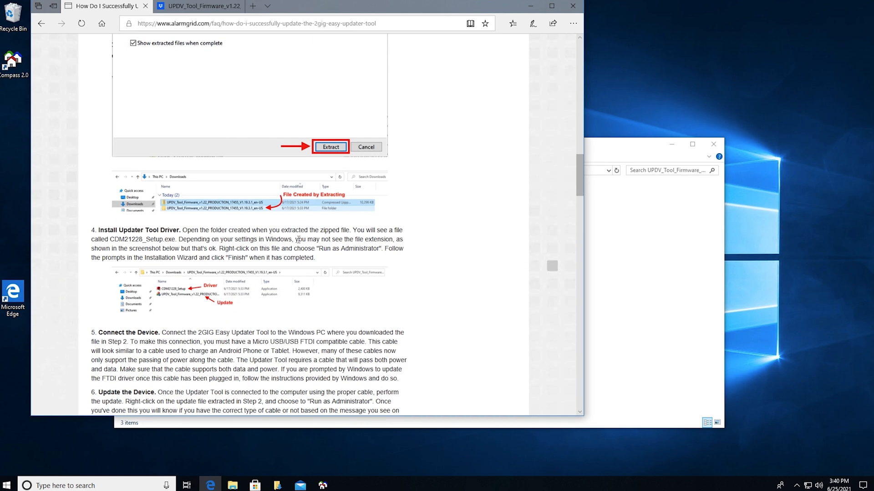
pyautogui.scroll(-3)
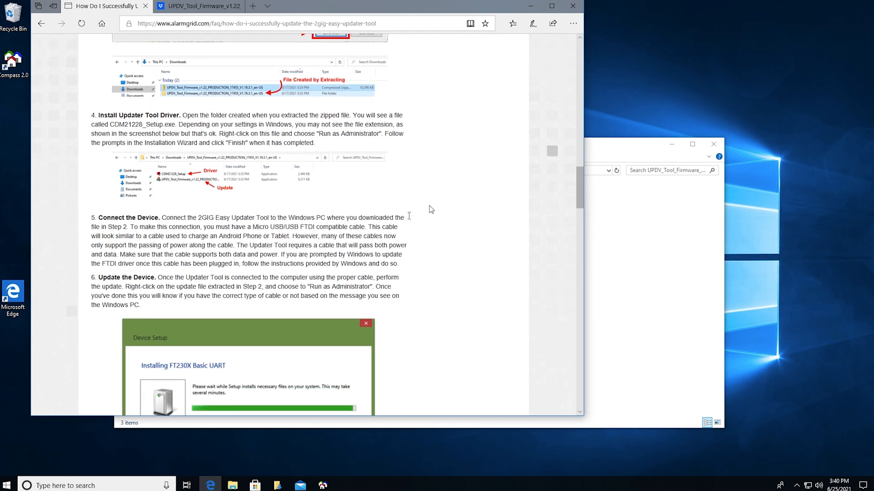
pyautogui.scroll(-3)
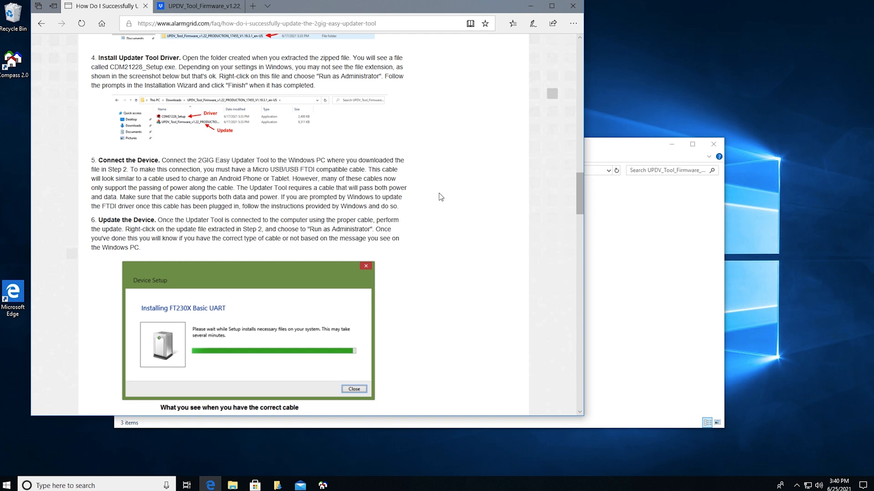
pyautogui.scroll(-3)
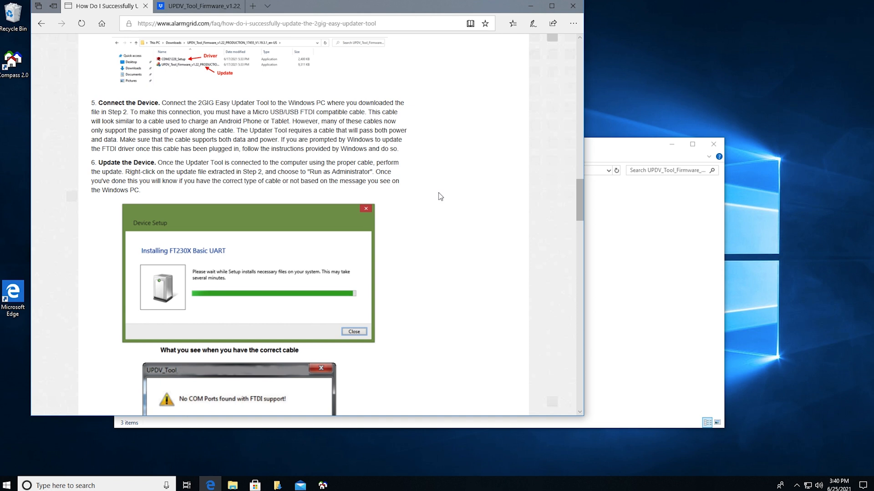
pyautogui.moveTo(436, 198)
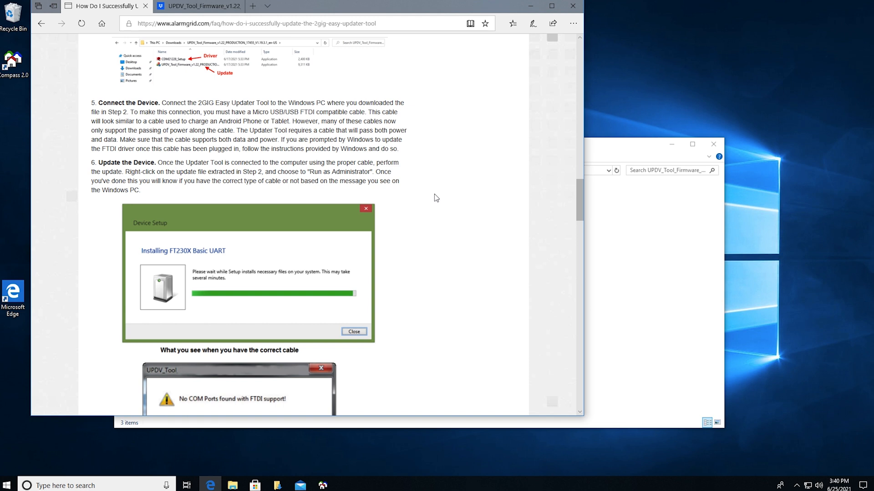
pyautogui.scroll(-3)
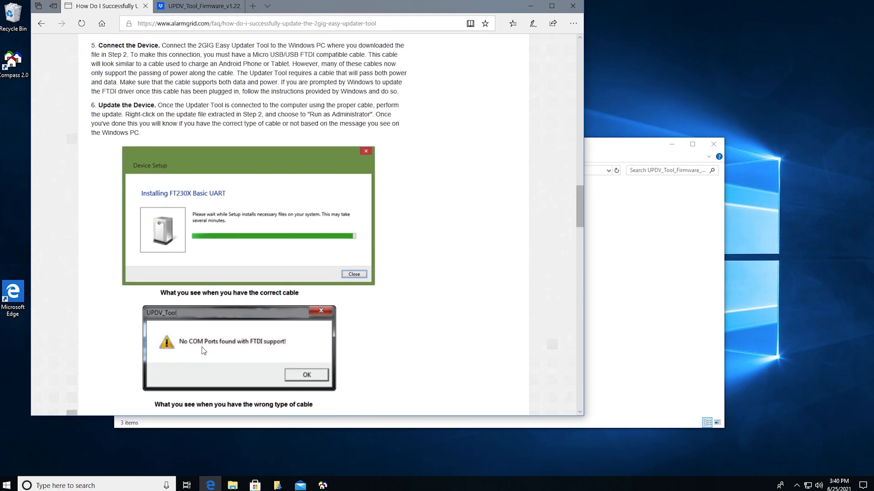
pyautogui.moveTo(258, 349)
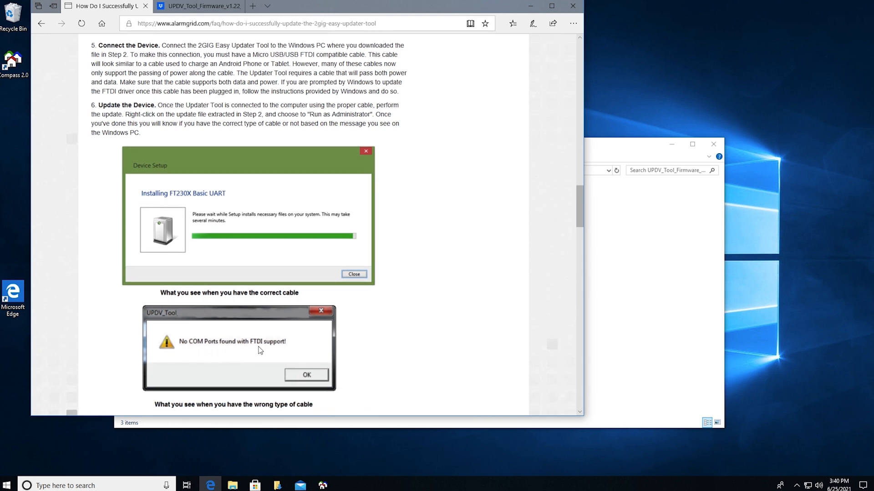
pyautogui.moveTo(355, 345)
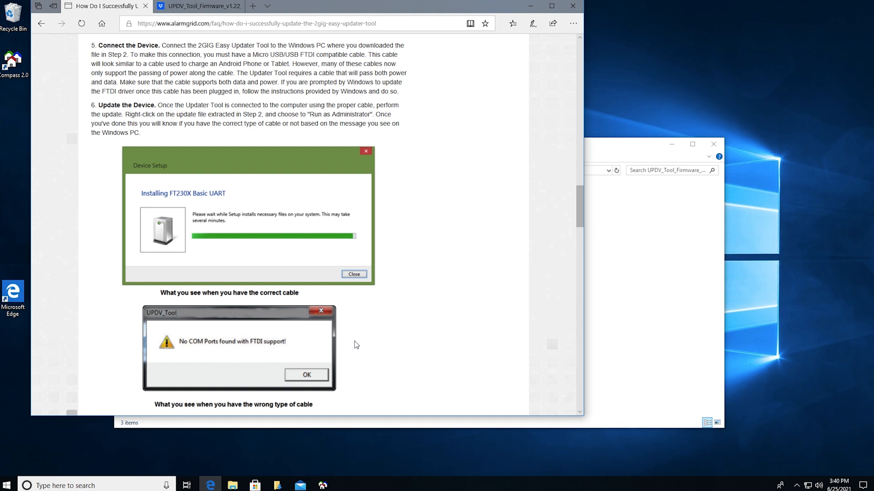
pyautogui.moveTo(437, 227)
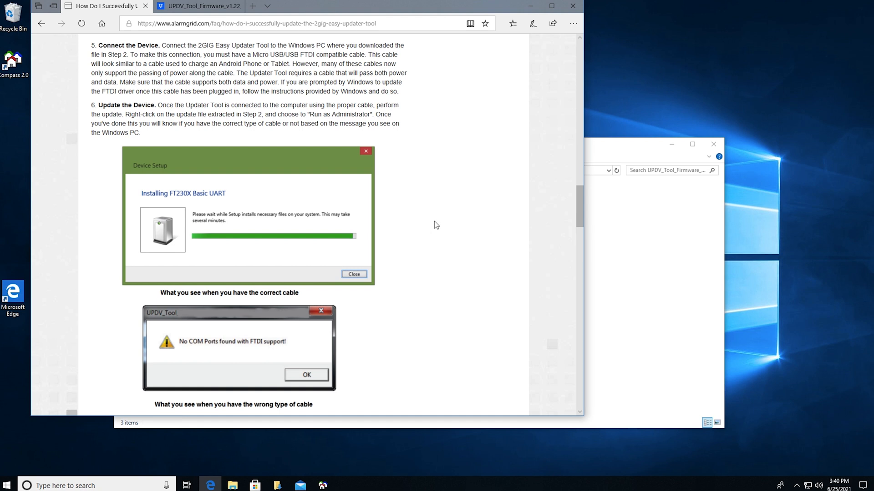
pyautogui.moveTo(612, 151)
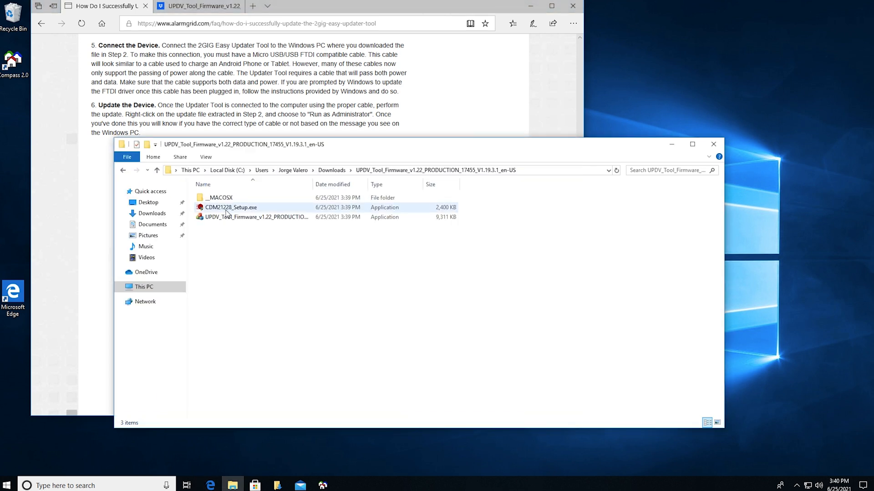
pyautogui.moveTo(217, 212)
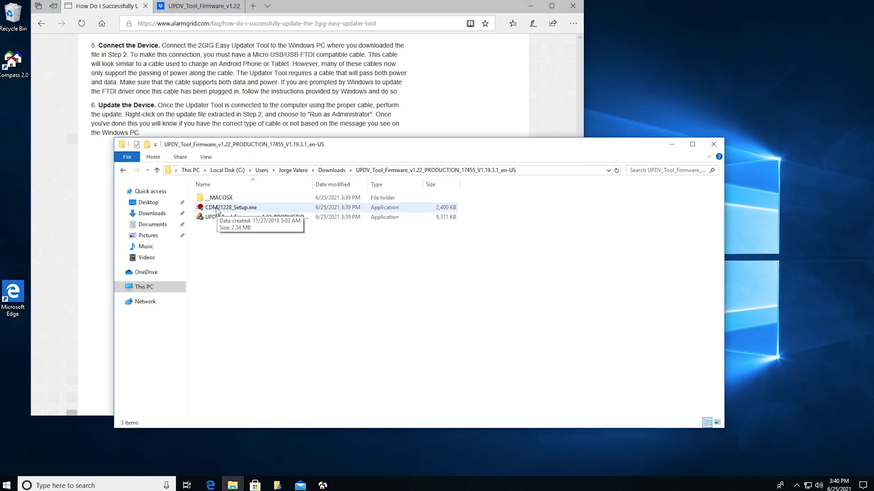
pyautogui.moveTo(223, 212)
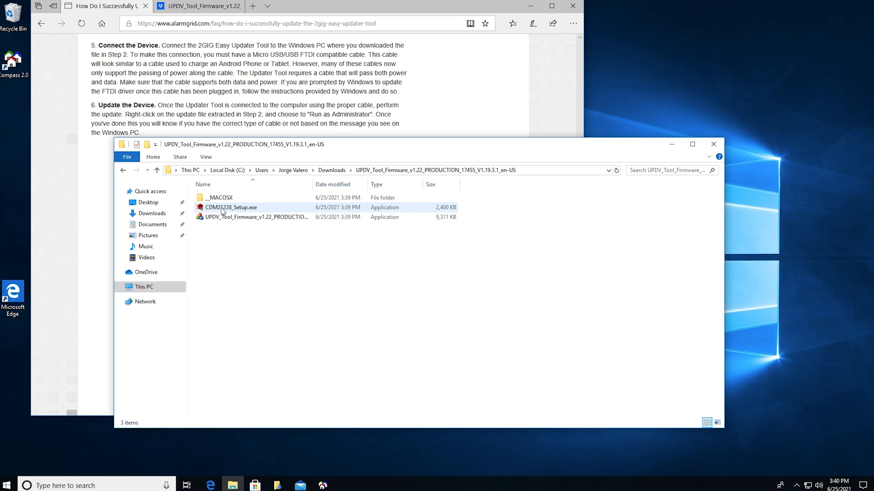
pyautogui.moveTo(230, 207)
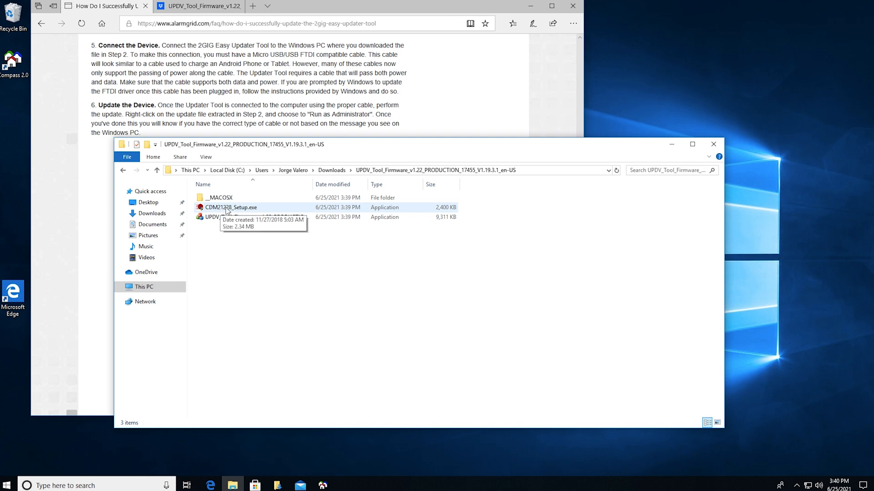
# Step: Run CDM21228_Setup.exe as administrator and extract the FTDI CDM driver package
pyautogui.rightClick(231, 208)
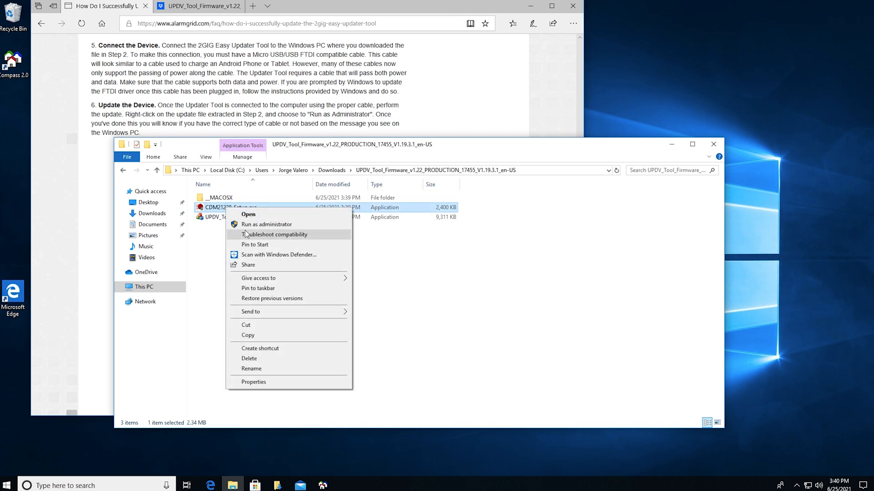
pyautogui.click(266, 224)
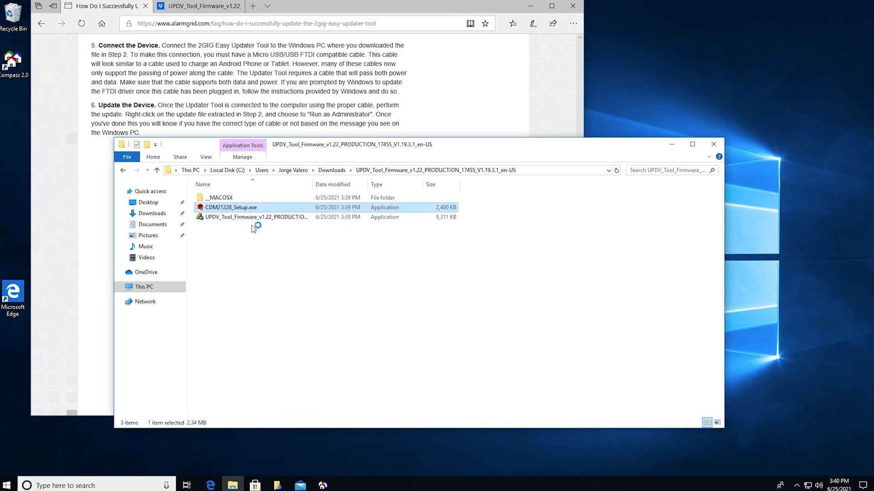
pyautogui.doubleClick(231, 207)
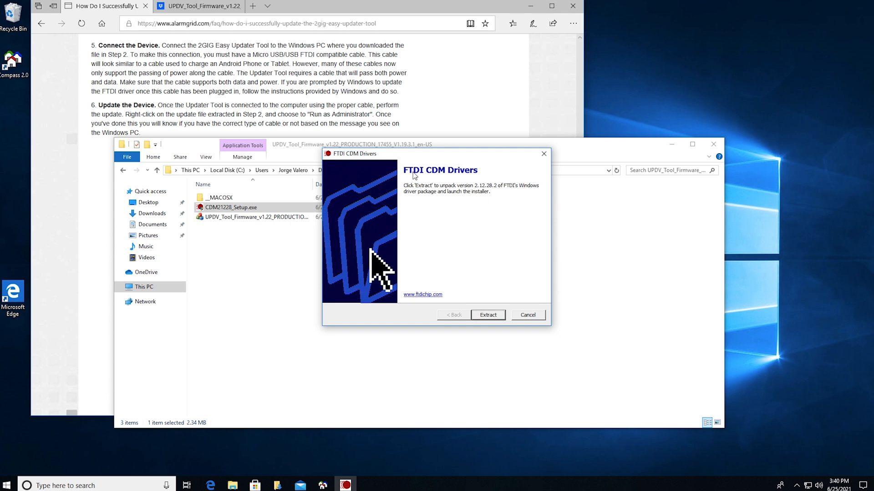
pyautogui.moveTo(434, 182)
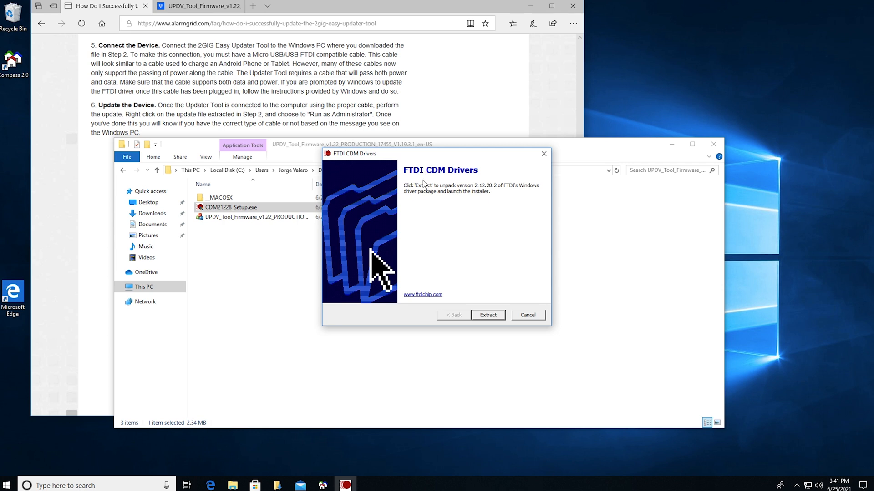
pyautogui.moveTo(491, 337)
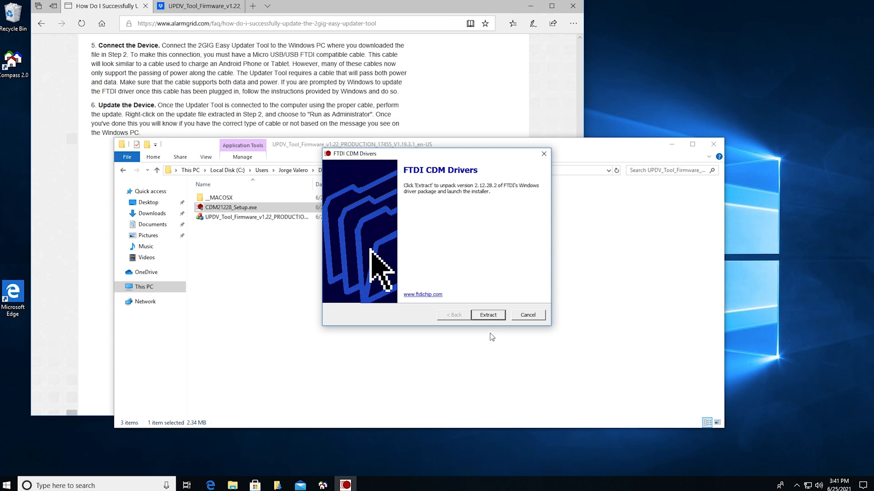
pyautogui.click(487, 315)
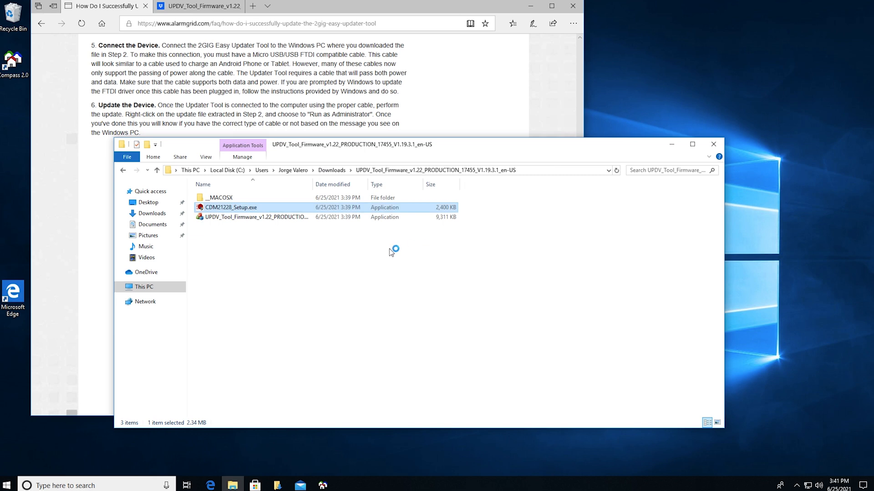
pyautogui.doubleClick(231, 208)
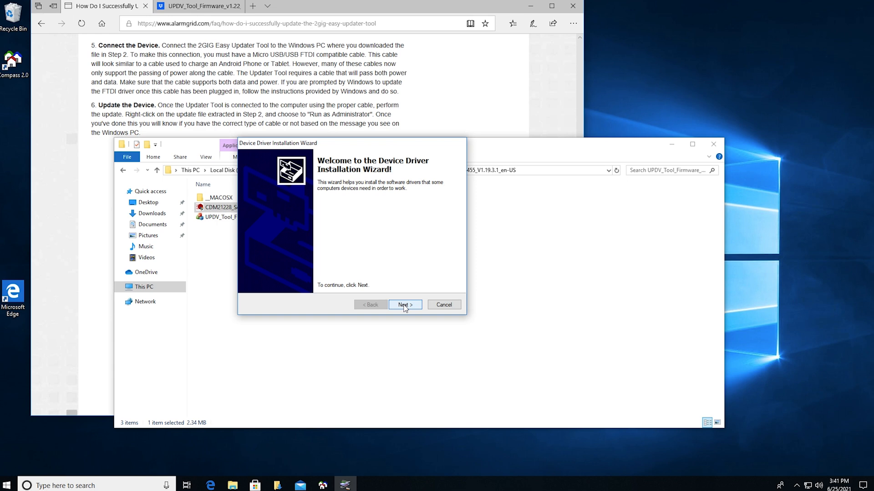
# Step: Accept the license agreement, install the FTDI CDM drivers, and finish the wizard
pyautogui.click(404, 305)
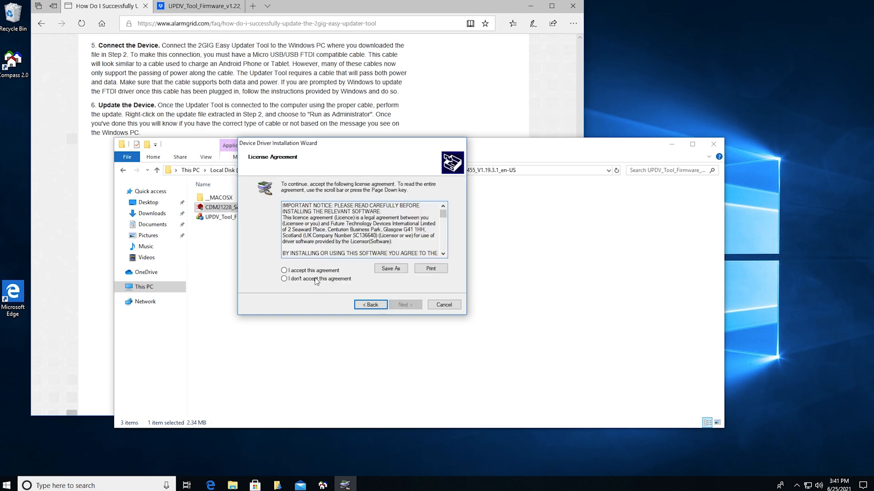
pyautogui.scroll(-3)
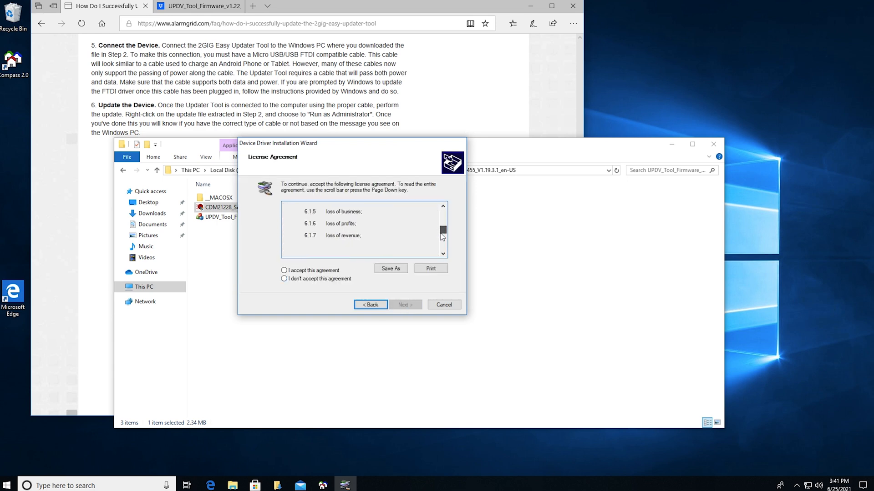
pyautogui.scroll(-3)
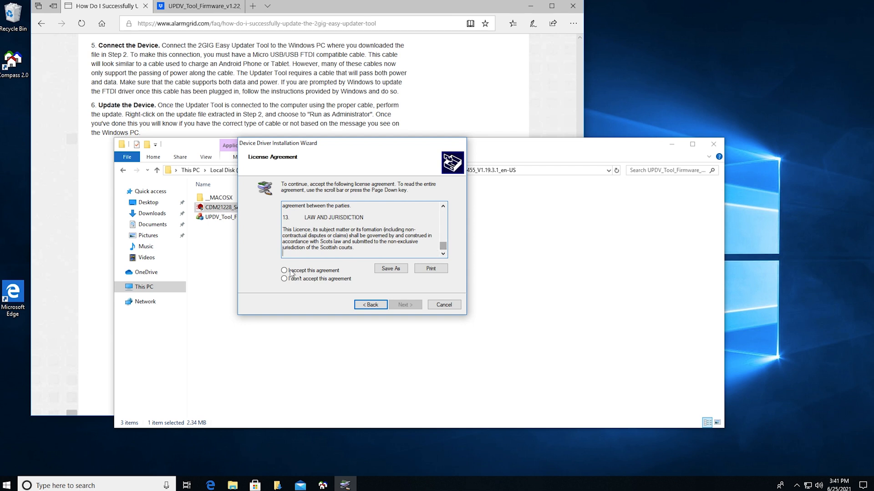
pyautogui.click(284, 271)
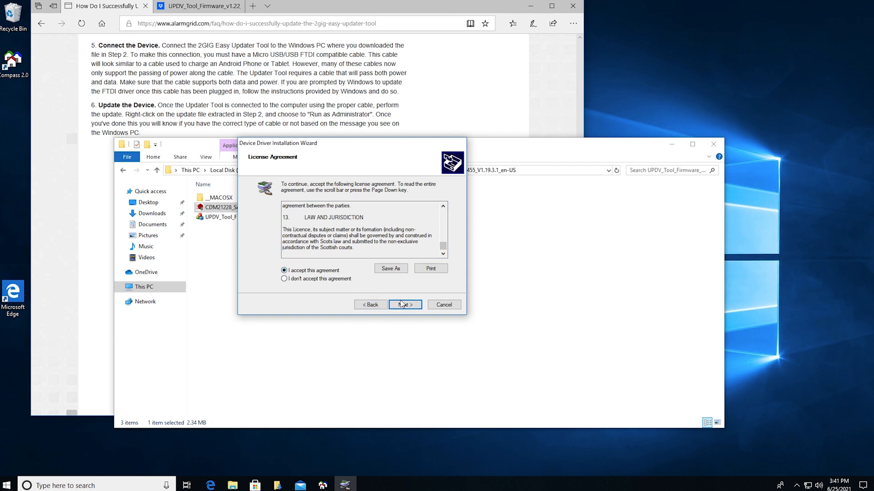
pyautogui.click(404, 305)
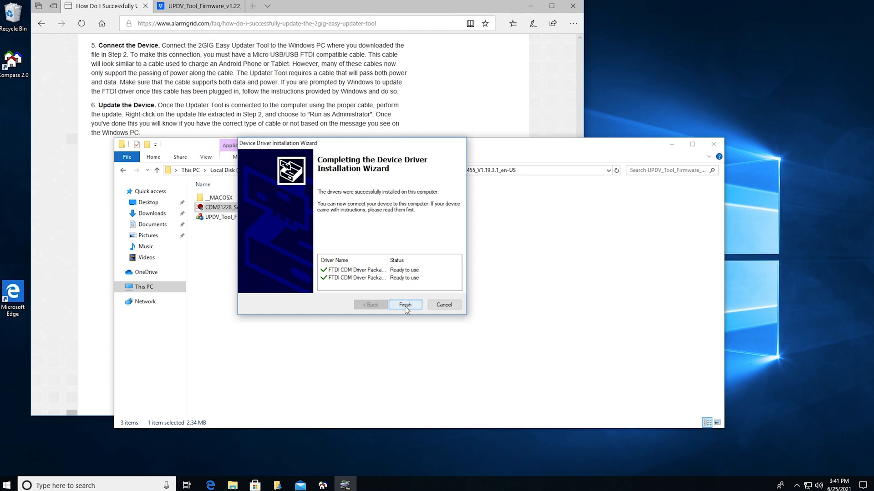
pyautogui.click(405, 305)
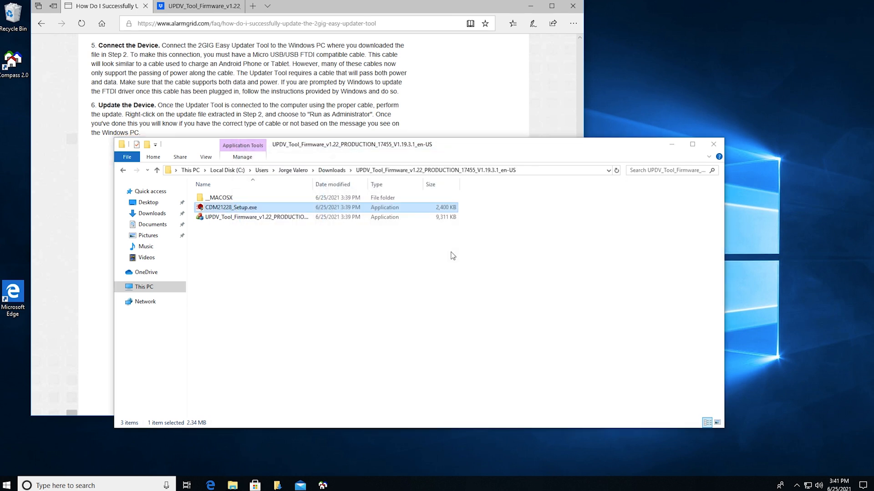